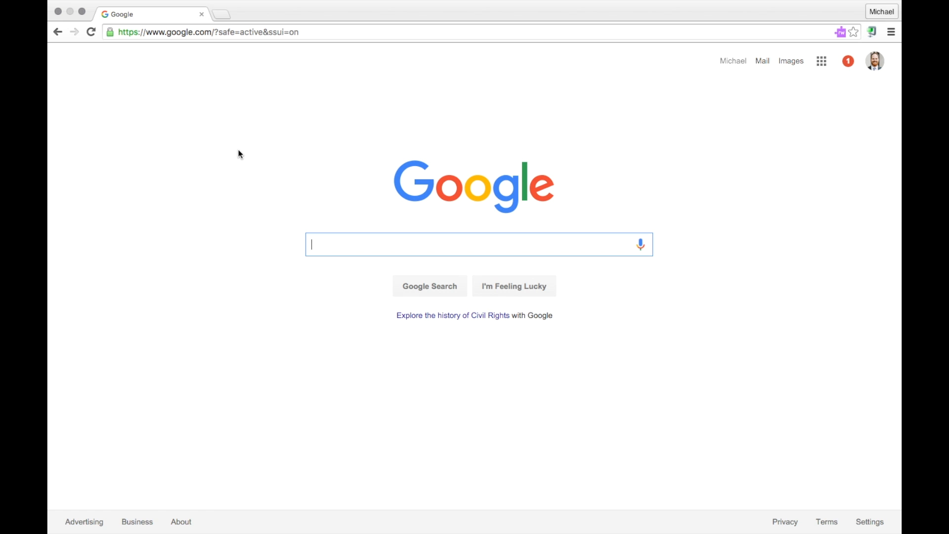
{"action": "mouse_move", "coordinate": [818, 72]}
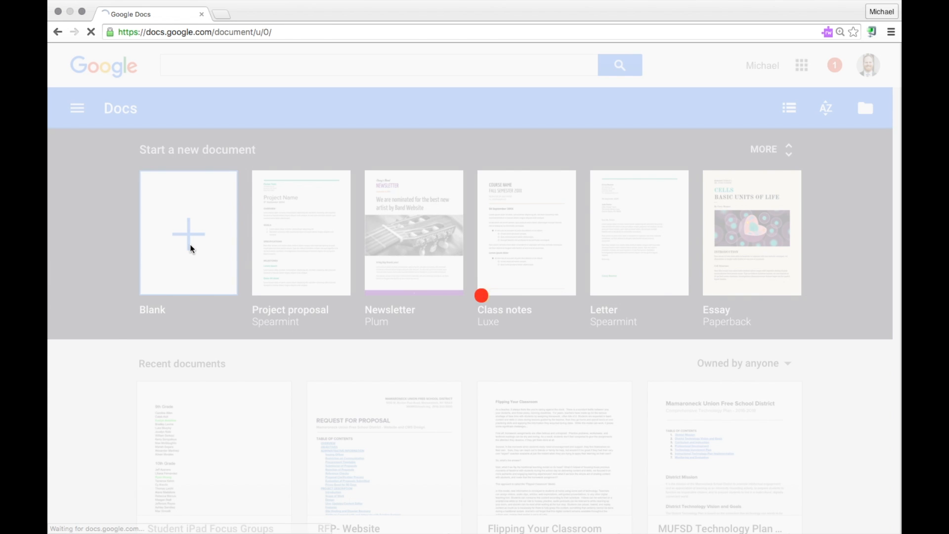
Step: Start a new blank document from the Docs home page
{"action": "left_click", "coordinate": [188, 231]}
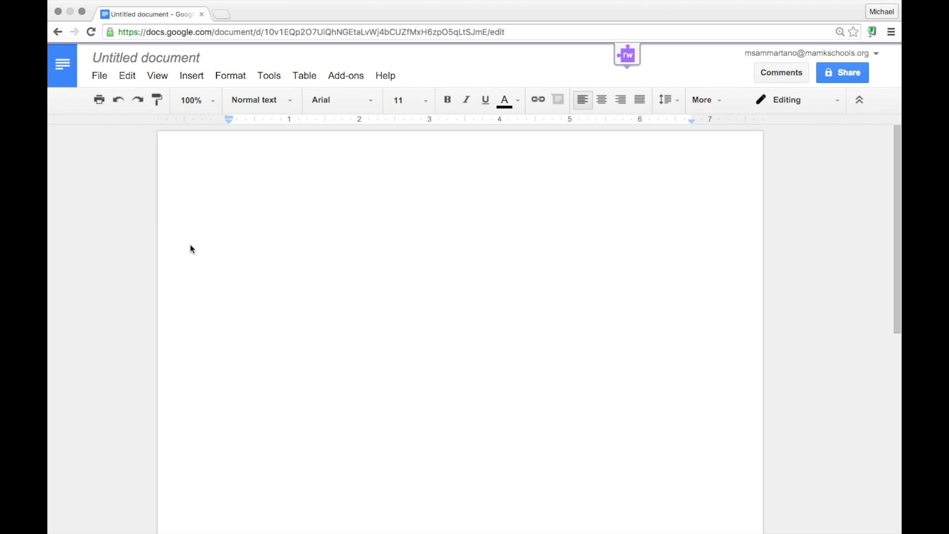
{"action": "left_click", "coordinate": [191, 75]}
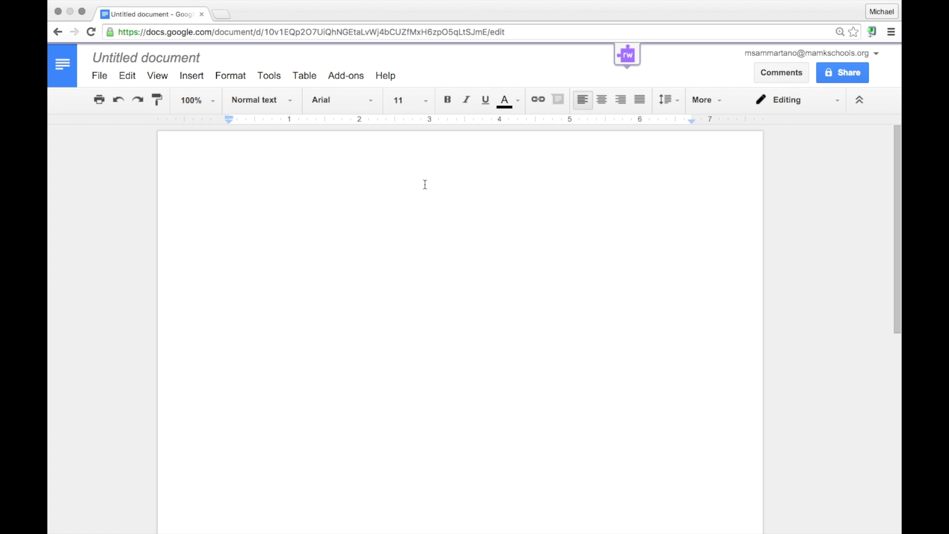
{"action": "left_click", "coordinate": [229, 209]}
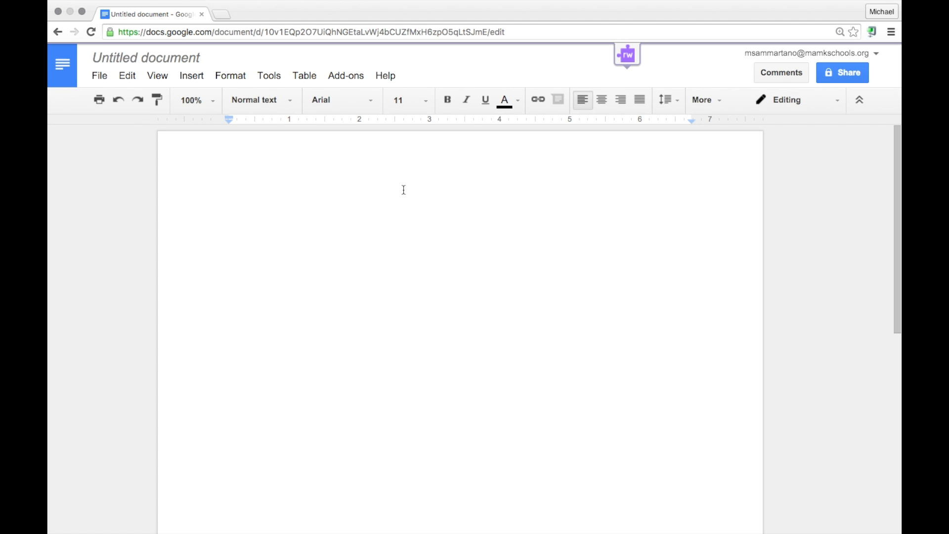
Step: Install the free g(Math) add-on from the add-on store and grant its permissions
{"action": "left_click", "coordinate": [346, 75]}
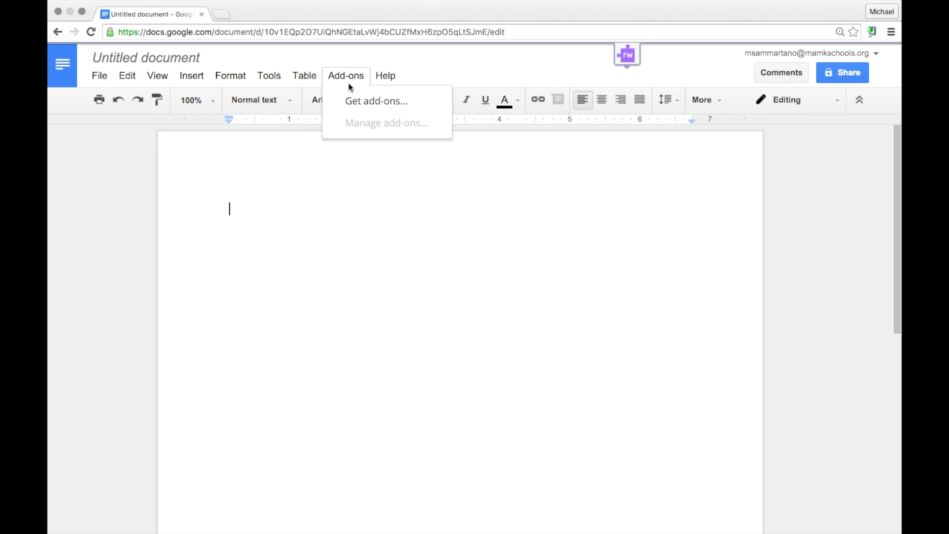
{"action": "left_click", "coordinate": [376, 101]}
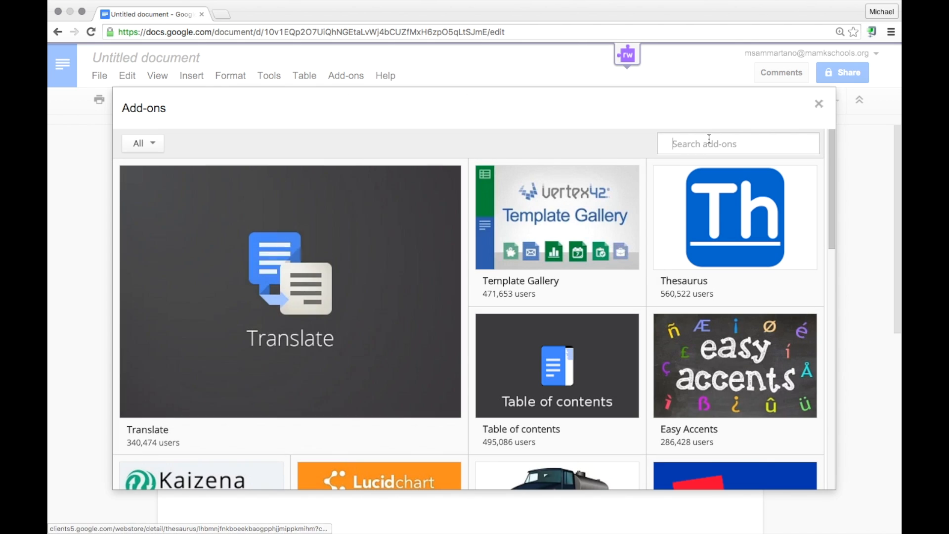
{"action": "type", "text": "gmath"}
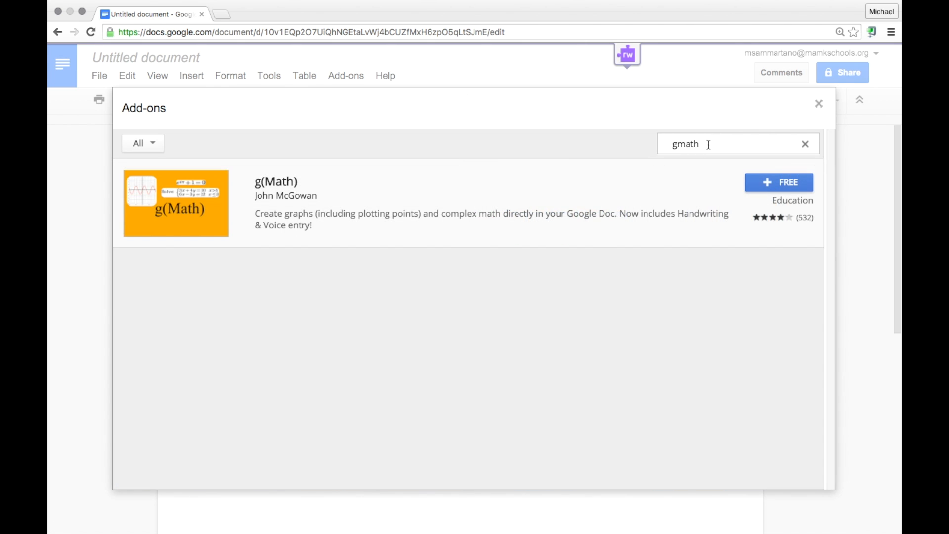
{"action": "left_click", "coordinate": [779, 182]}
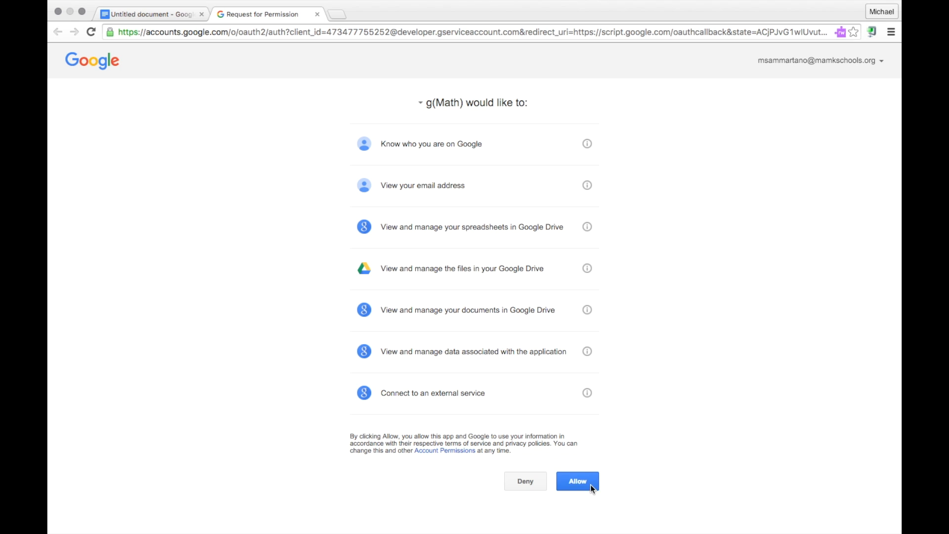
{"action": "left_click", "coordinate": [576, 481]}
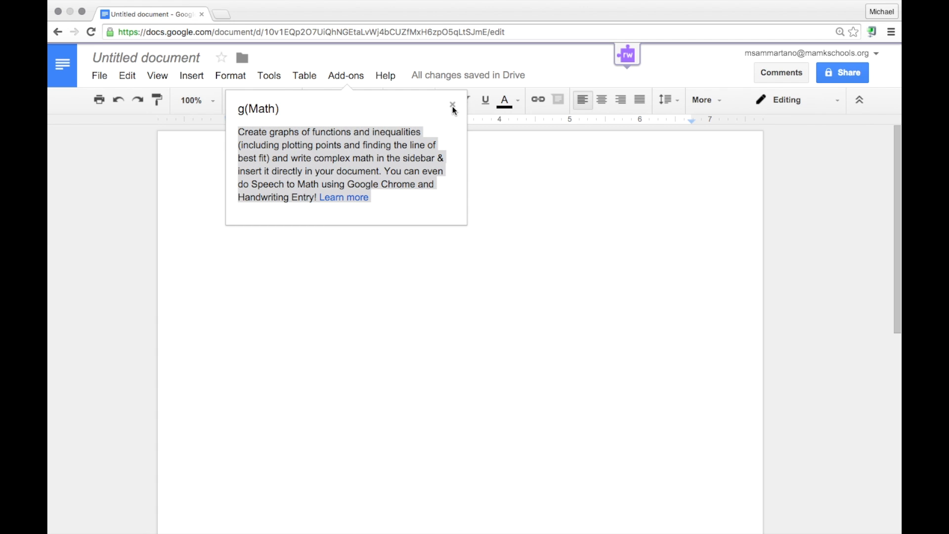
Step: Dismiss the g(Math) welcome note and show g(Math) in the Add-ons menu
{"action": "left_click", "coordinate": [452, 106]}
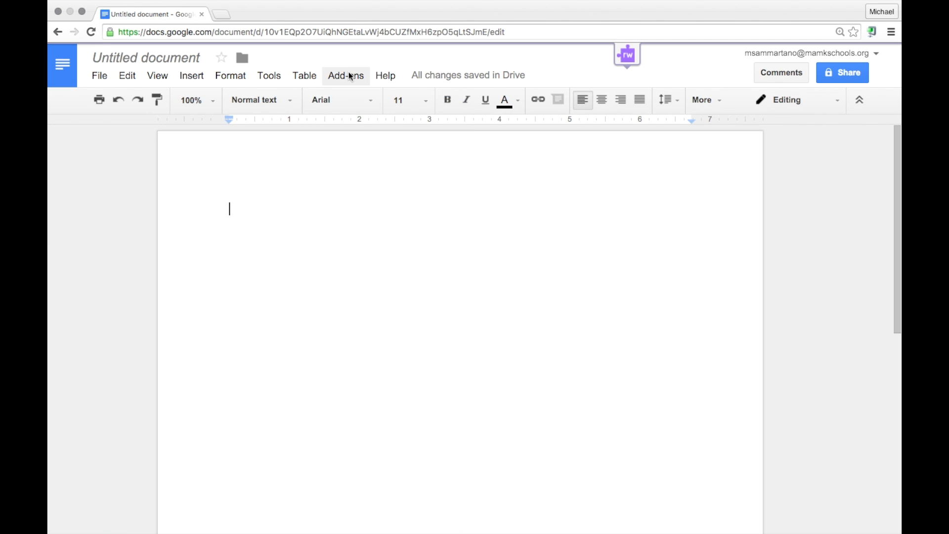
{"action": "left_click", "coordinate": [346, 75]}
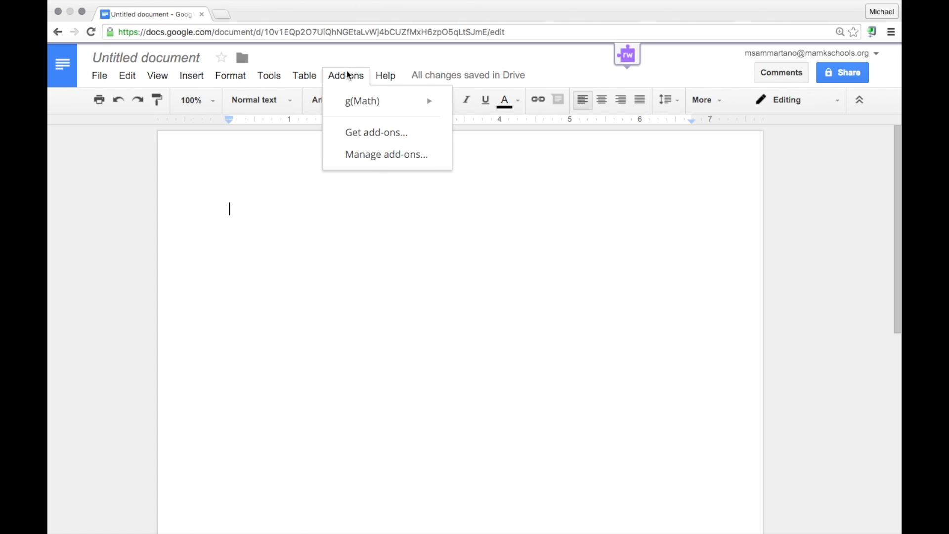
{"action": "mouse_move", "coordinate": [363, 101]}
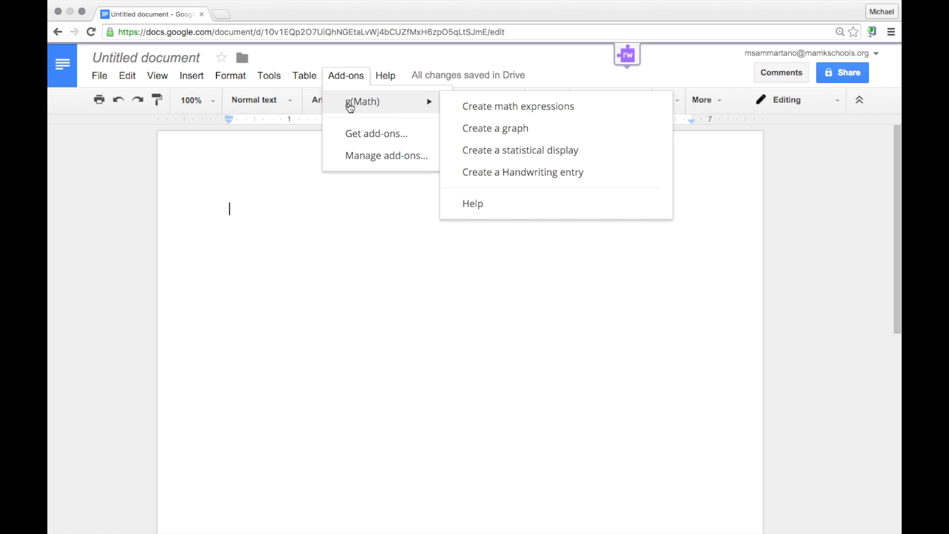
{"action": "mouse_move", "coordinate": [541, 115]}
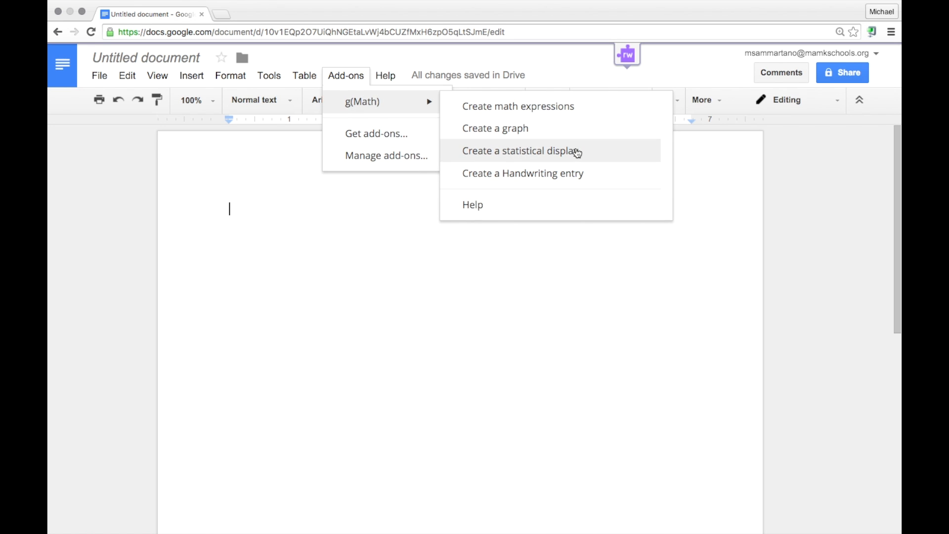
{"action": "mouse_move", "coordinate": [603, 180]}
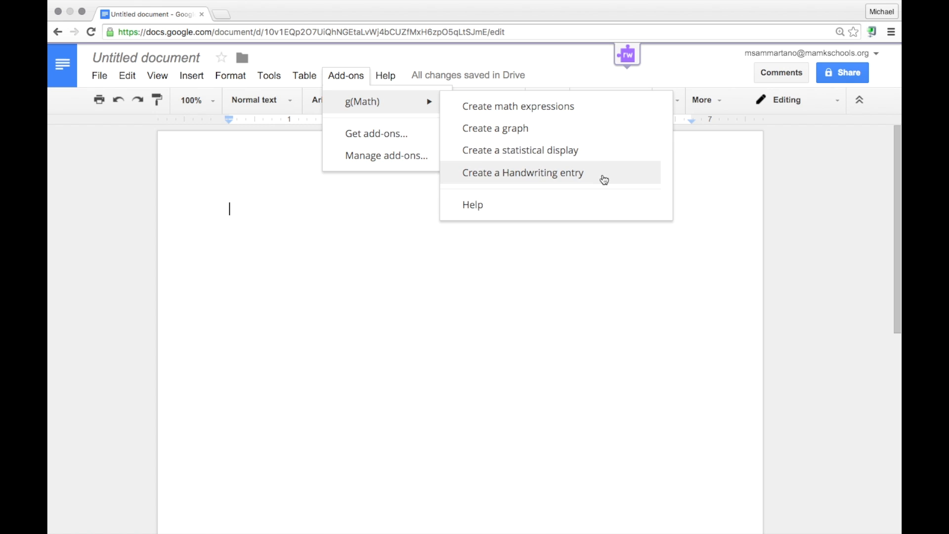
{"action": "mouse_move", "coordinate": [577, 210]}
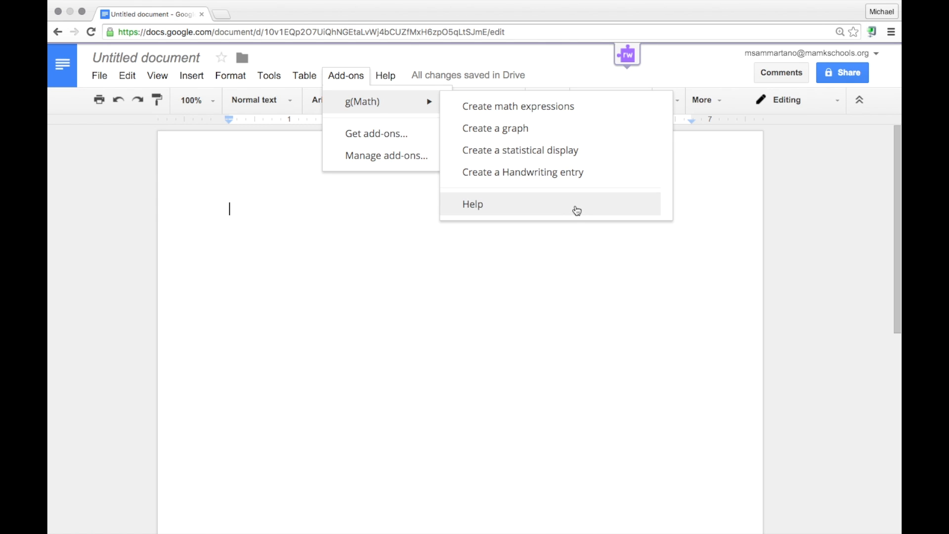
{"action": "mouse_move", "coordinate": [581, 128]}
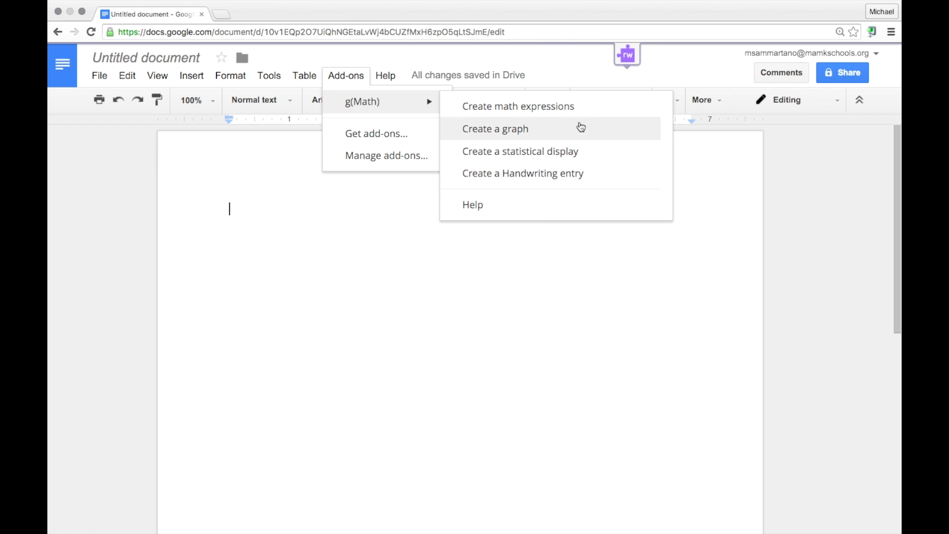
Step: Launch g(Math)'s Create math expressions panel and focus its LaTeX box
{"action": "left_click", "coordinate": [517, 105]}
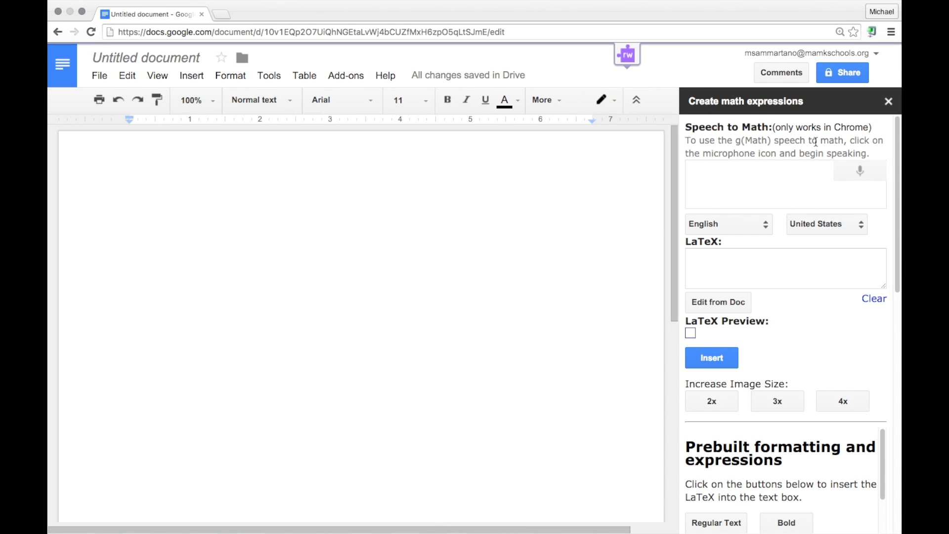
{"action": "scroll", "scroll_direction": "down", "scroll_amount": 3}
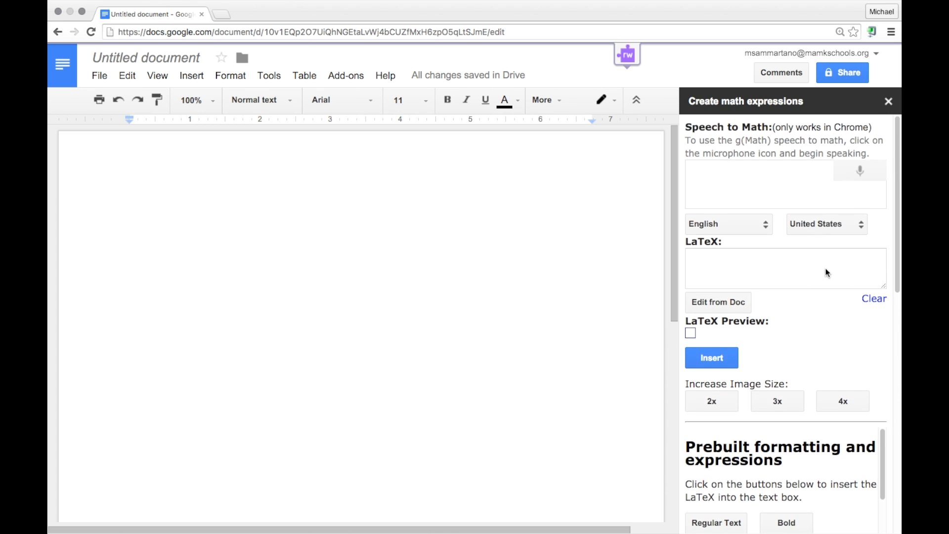
{"action": "mouse_move", "coordinate": [829, 314]}
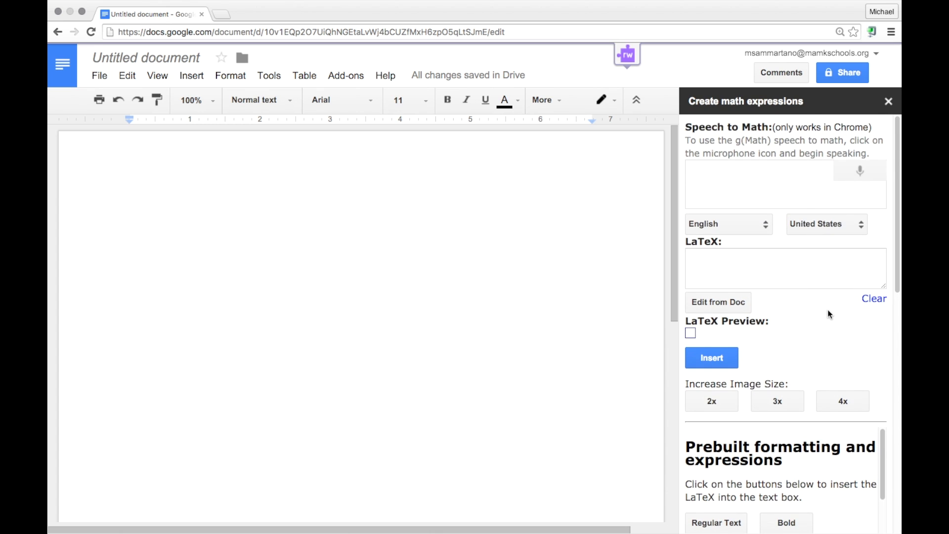
{"action": "mouse_move", "coordinate": [762, 198]}
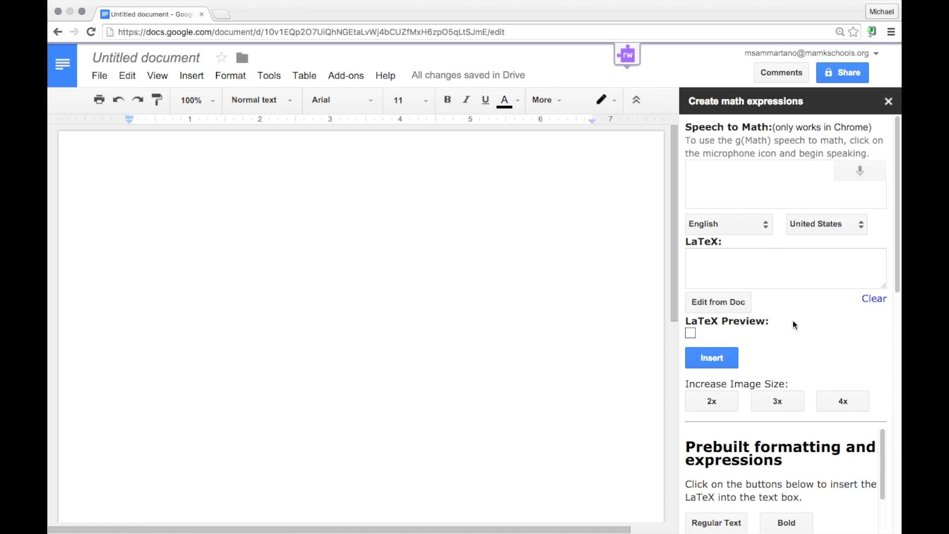
{"action": "scroll", "scroll_direction": "down", "scroll_amount": 3}
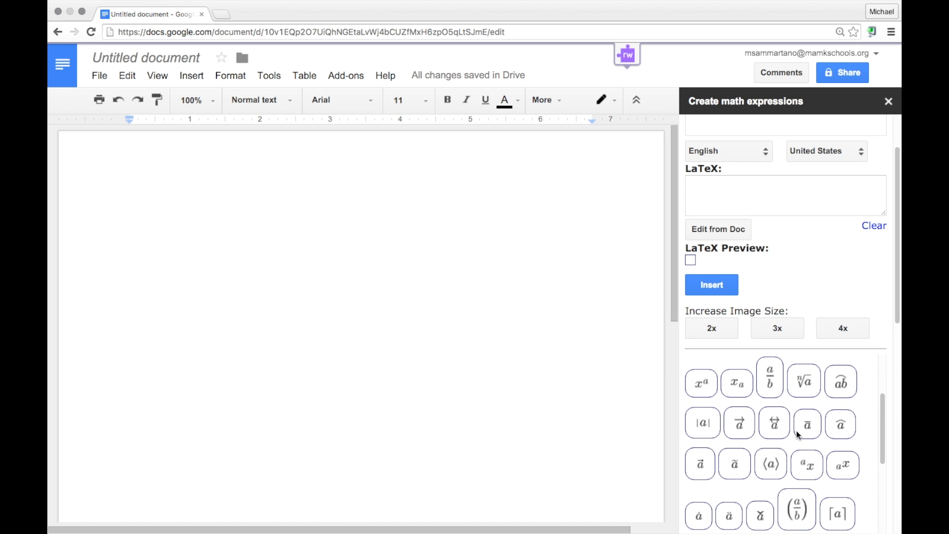
{"action": "scroll", "scroll_direction": "down", "scroll_amount": 3}
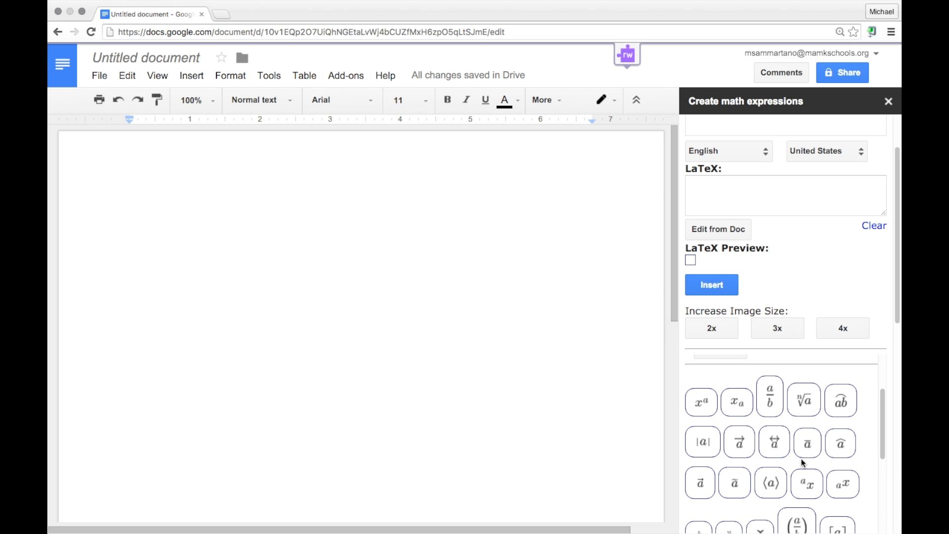
{"action": "scroll", "scroll_direction": "down", "scroll_amount": 3}
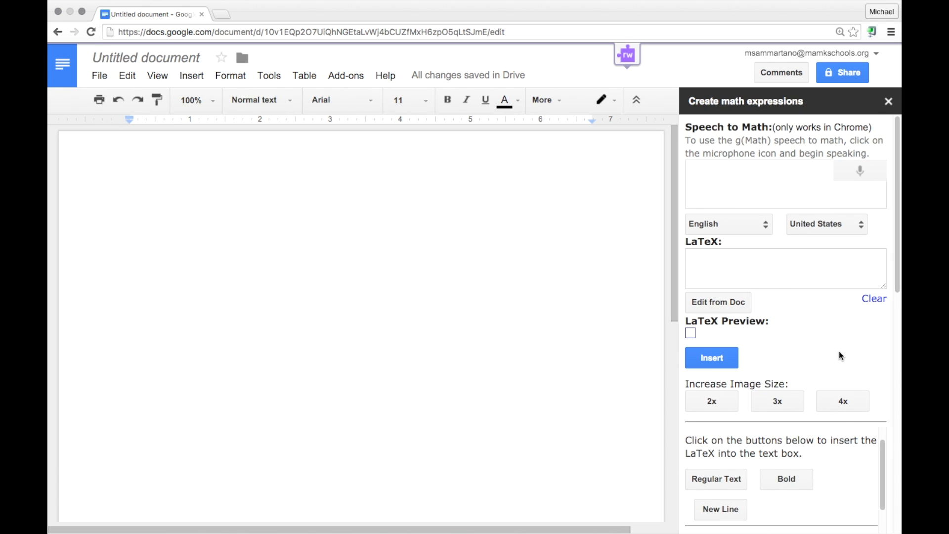
{"action": "left_click", "coordinate": [785, 268]}
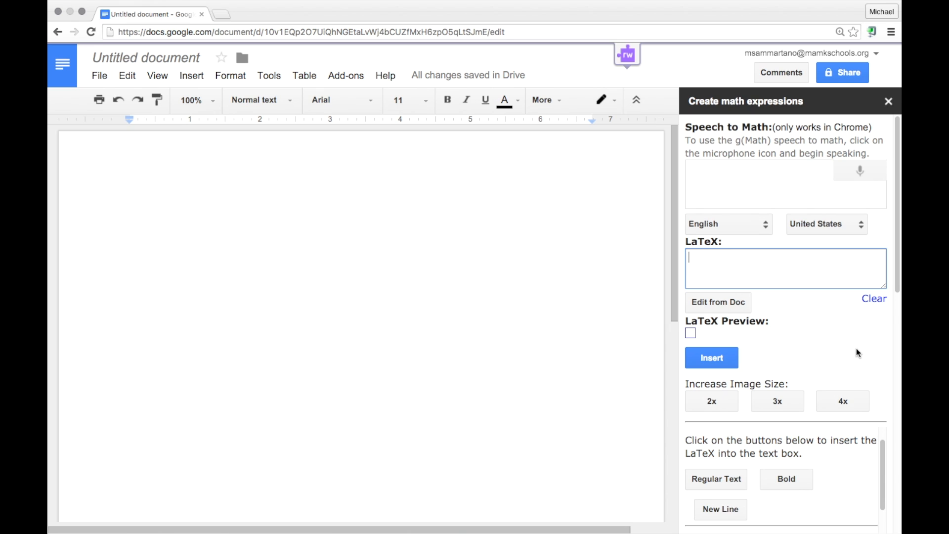
Step: Build the fraction 1/2 from the \frac{a}{b} template
{"action": "scroll", "scroll_direction": "down", "scroll_amount": 3}
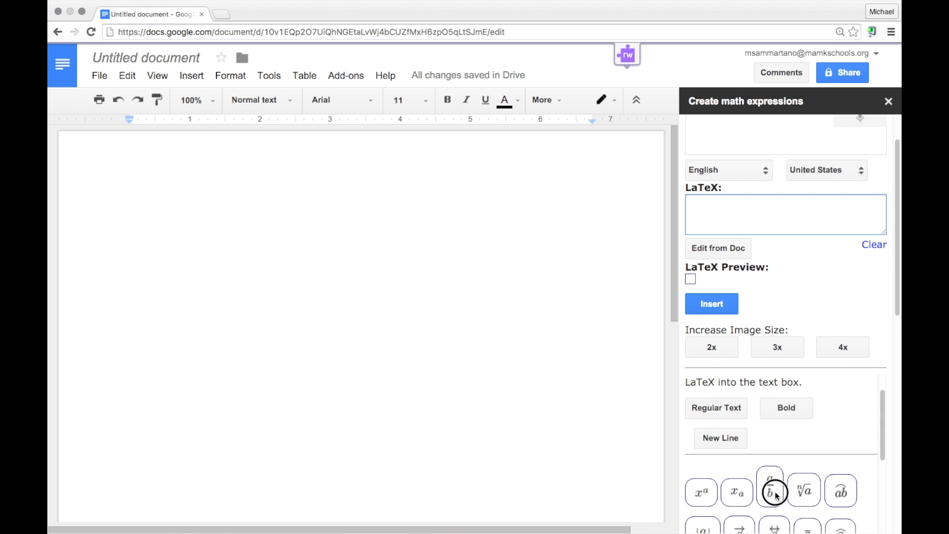
{"action": "left_click", "coordinate": [770, 490]}
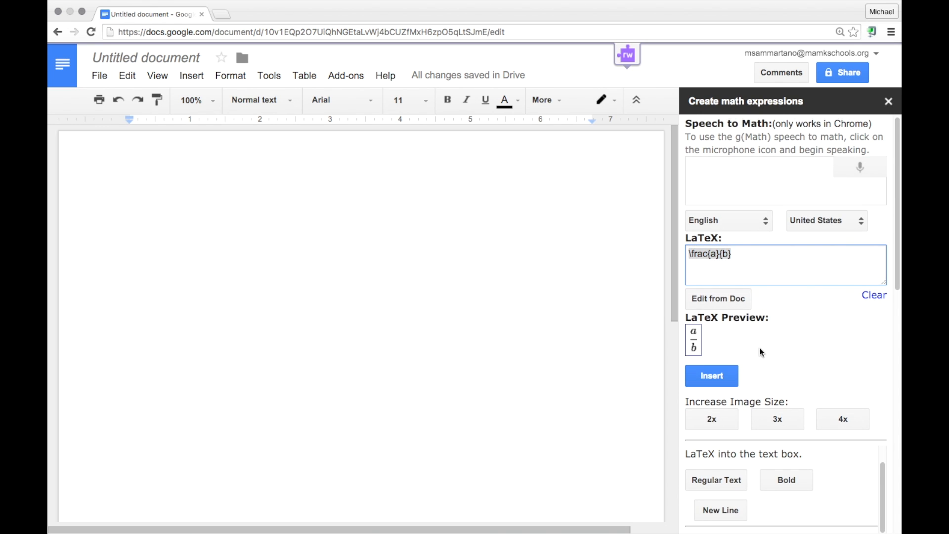
{"action": "mouse_move", "coordinate": [696, 337]}
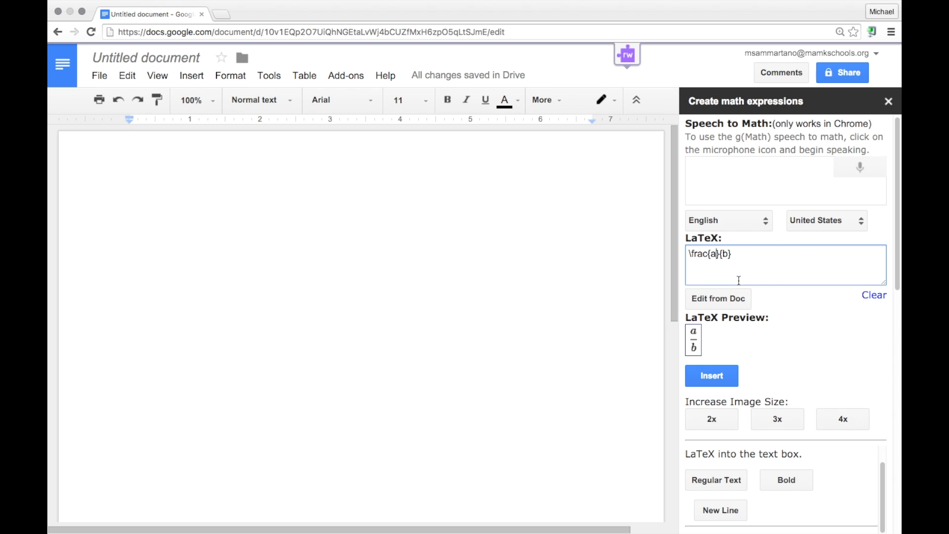
{"action": "type", "text": "1"}
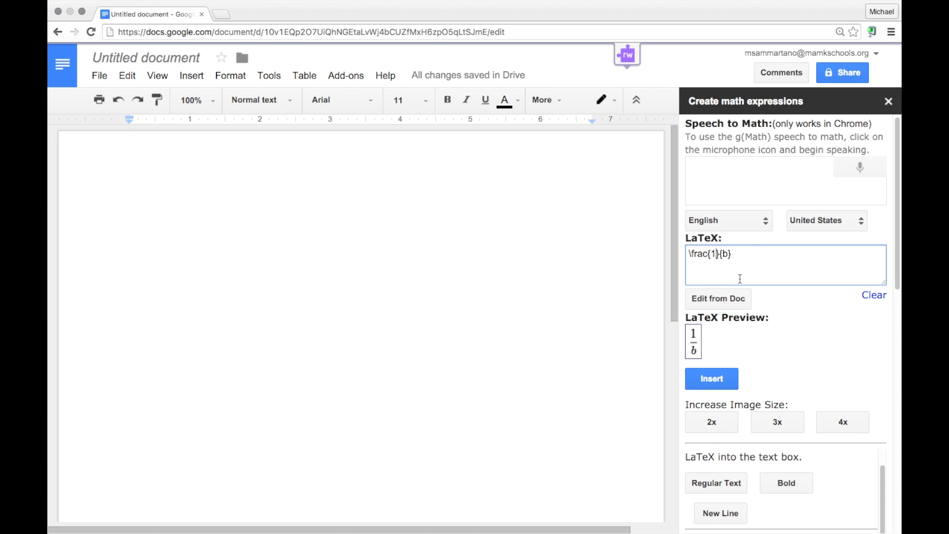
{"action": "type", "text": "2"}
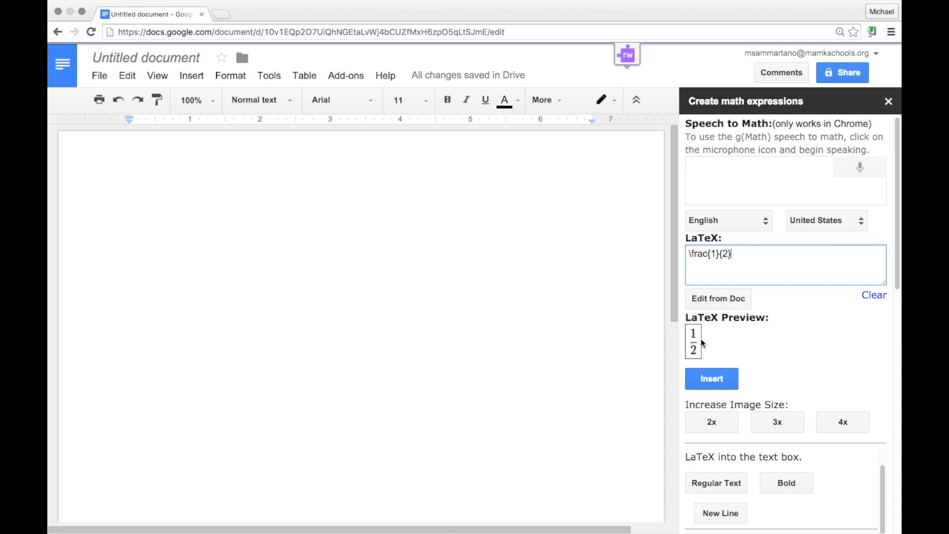
{"action": "mouse_move", "coordinate": [847, 343]}
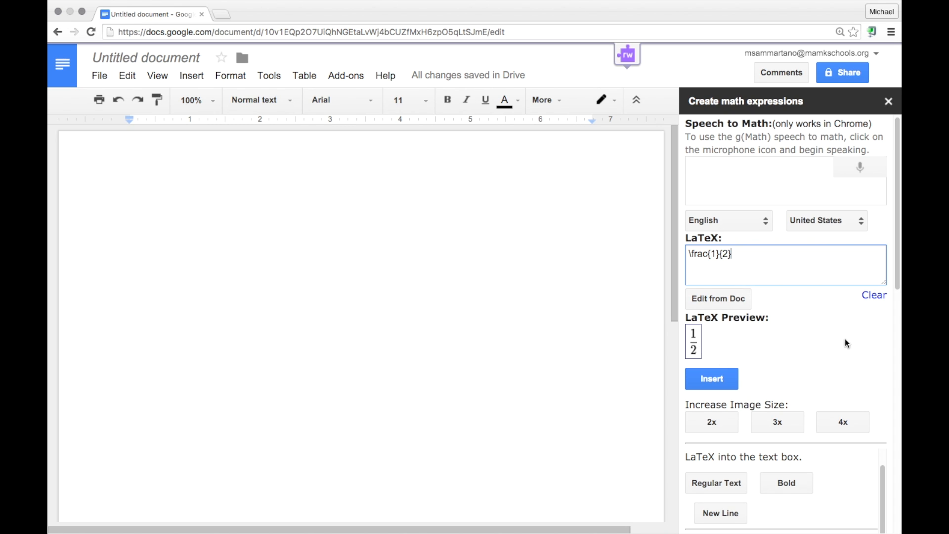
Step: Extend the draft with × 3/7 = using the symbol and fraction templates
{"action": "scroll", "scroll_direction": "down", "scroll_amount": 3}
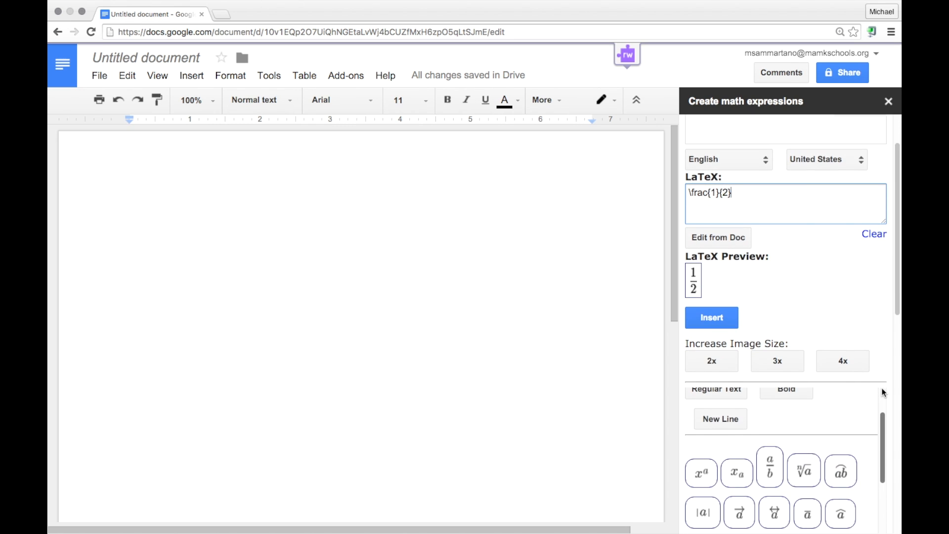
{"action": "scroll", "scroll_direction": "down", "scroll_amount": 3}
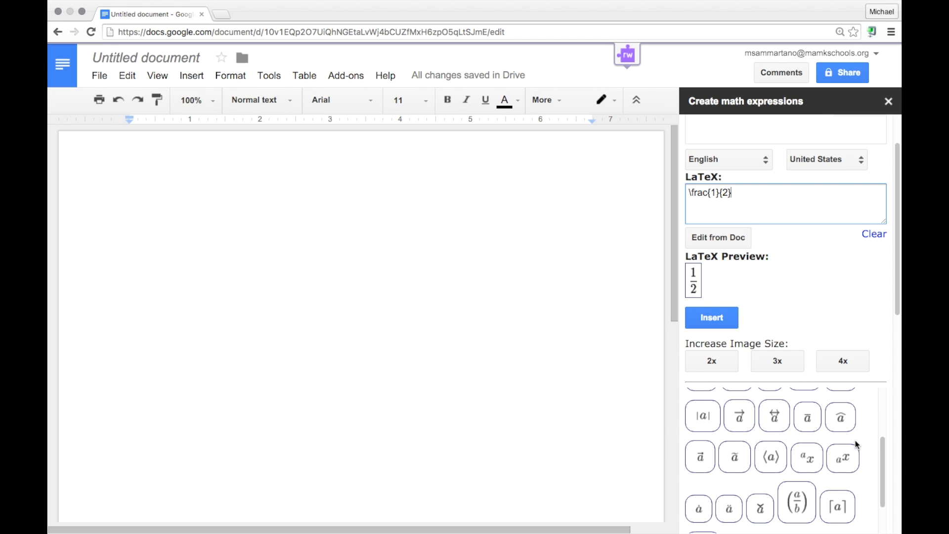
{"action": "scroll", "scroll_direction": "down", "scroll_amount": 3}
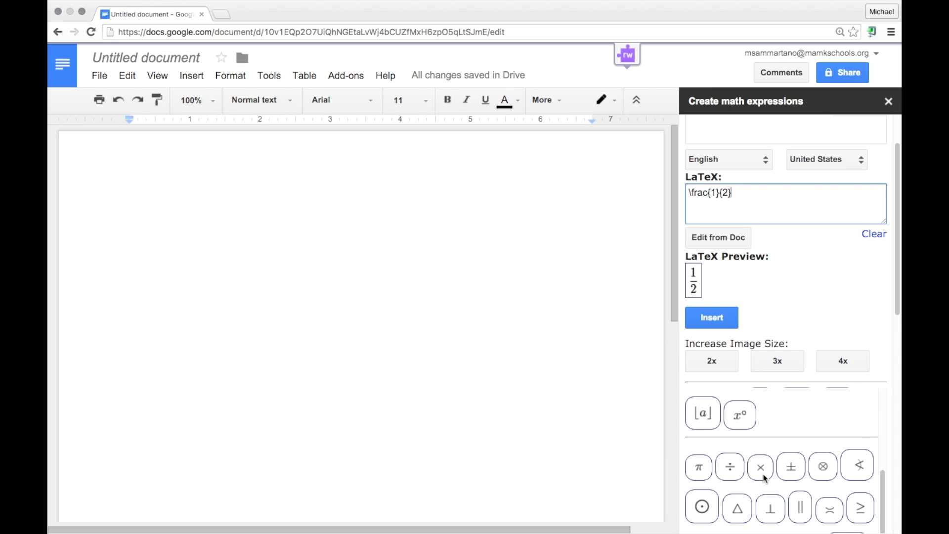
{"action": "left_click", "coordinate": [760, 466]}
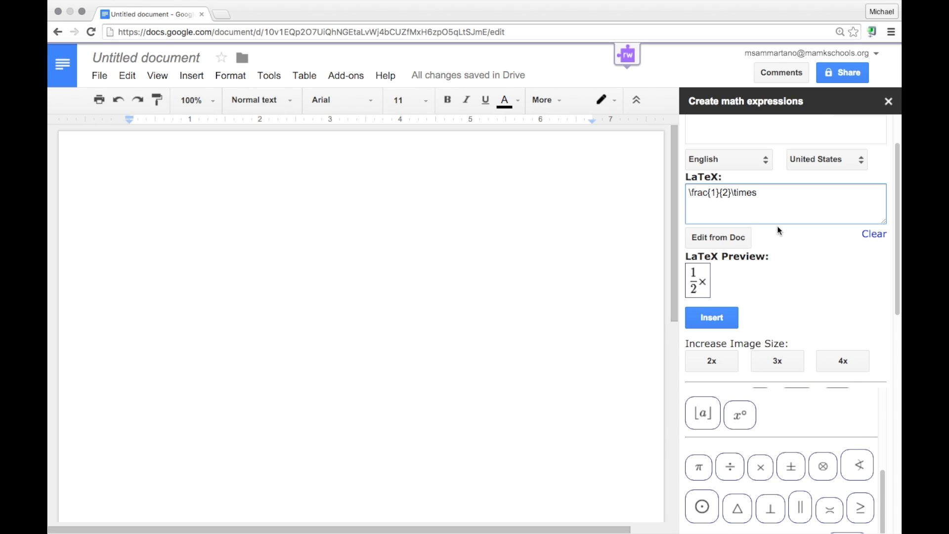
{"action": "double_click", "coordinate": [743, 192]}
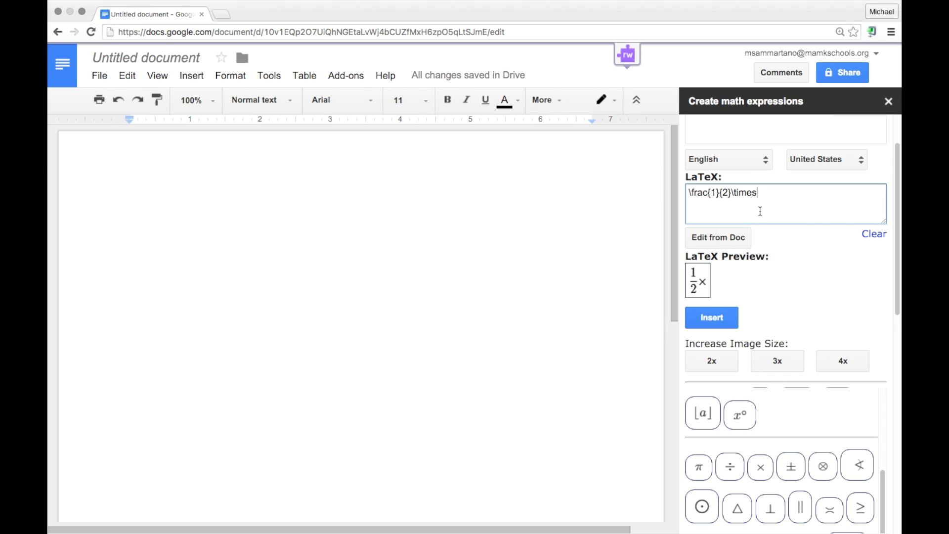
{"action": "scroll", "scroll_direction": "down", "scroll_amount": 3}
{"action": "type", "text": "\\frac{a}{b}"}
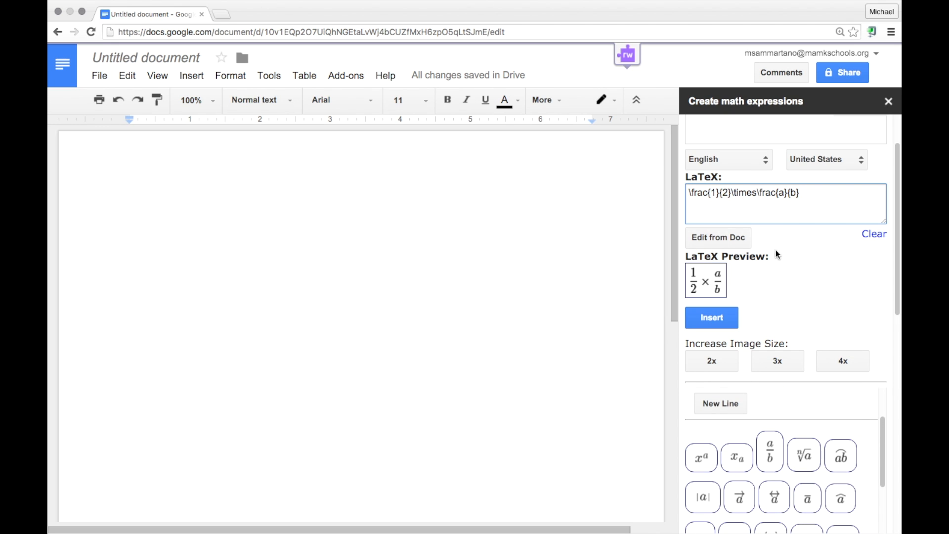
{"action": "key", "text": "Backspace"}
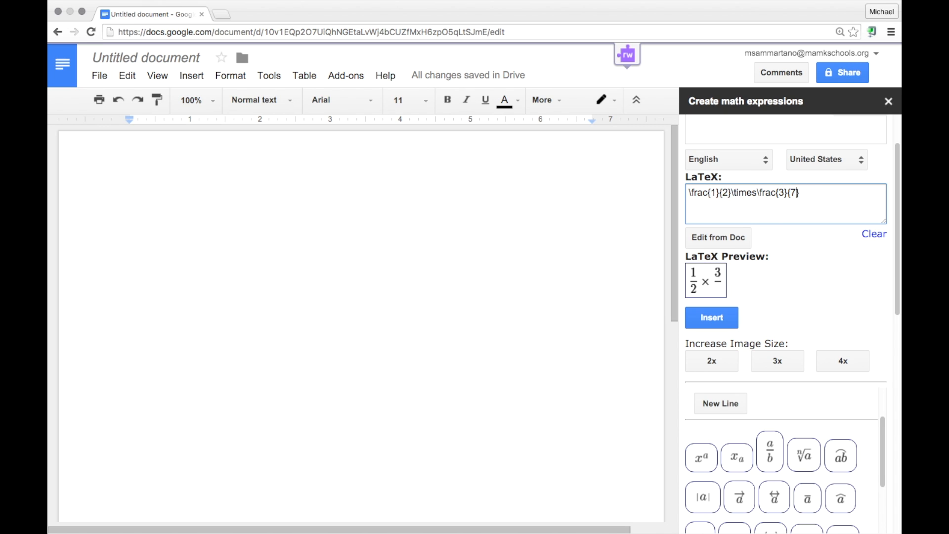
{"action": "type", "text": "="}
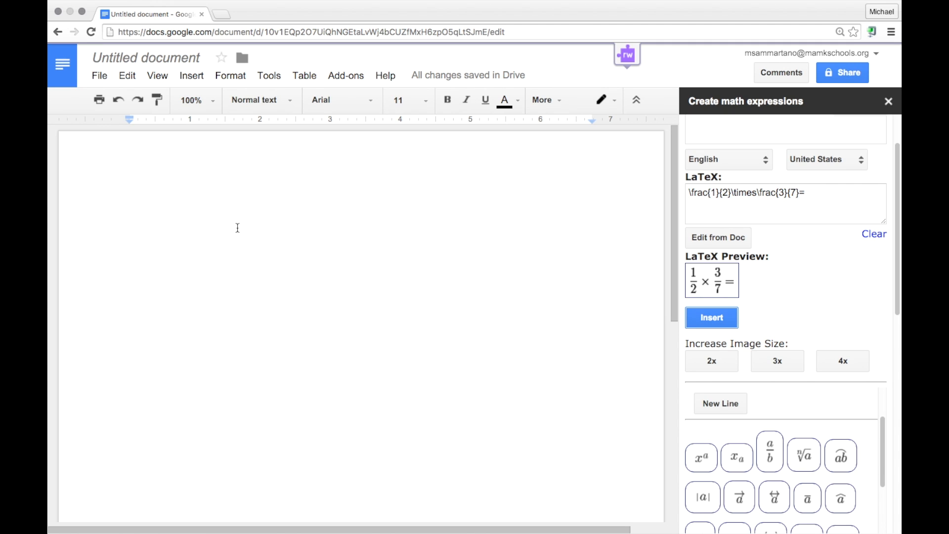
Step: Insert the expression 1/2 × 3/7 = into the document as an image
{"action": "left_click", "coordinate": [711, 318]}
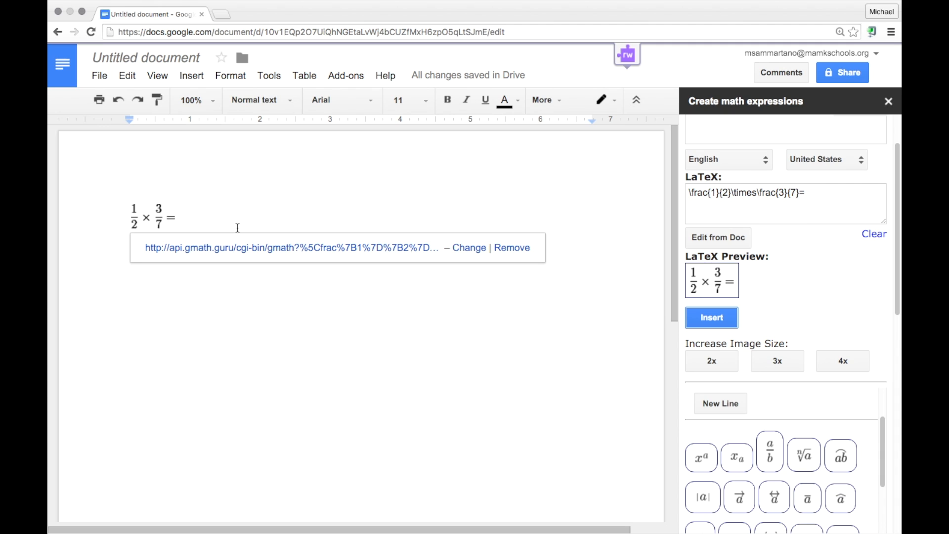
{"action": "left_click", "coordinate": [151, 217]}
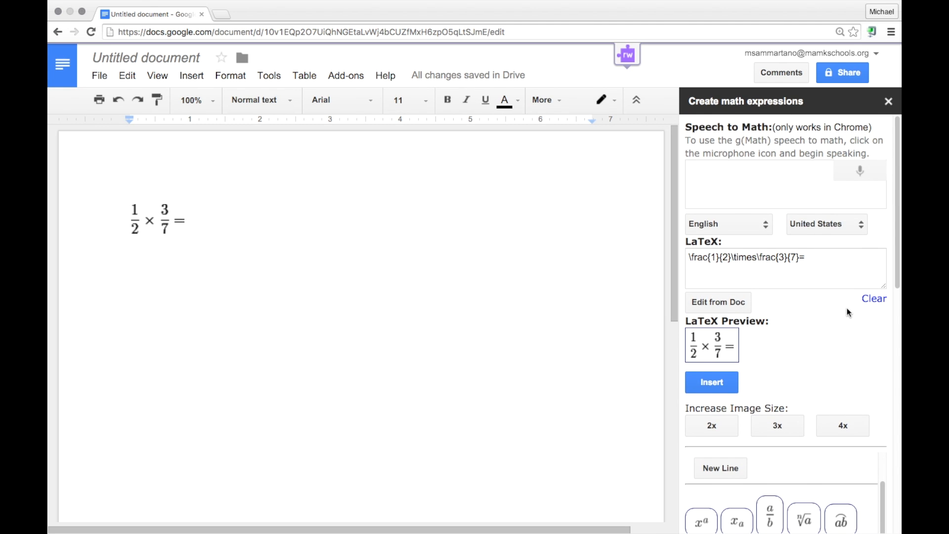
Step: Clear the draft and dictate the equation 2x + 7 = 26 by voice
{"action": "left_click", "coordinate": [874, 298]}
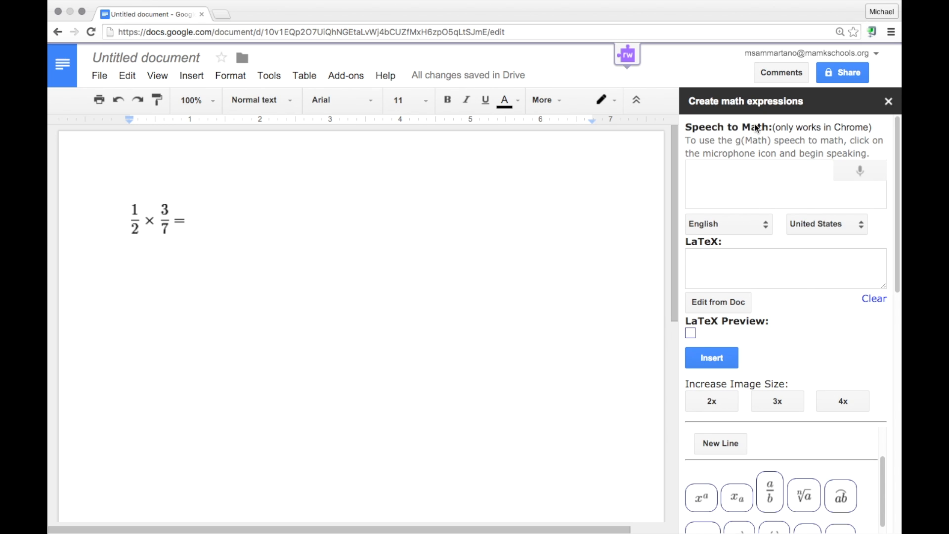
{"action": "mouse_move", "coordinate": [757, 130]}
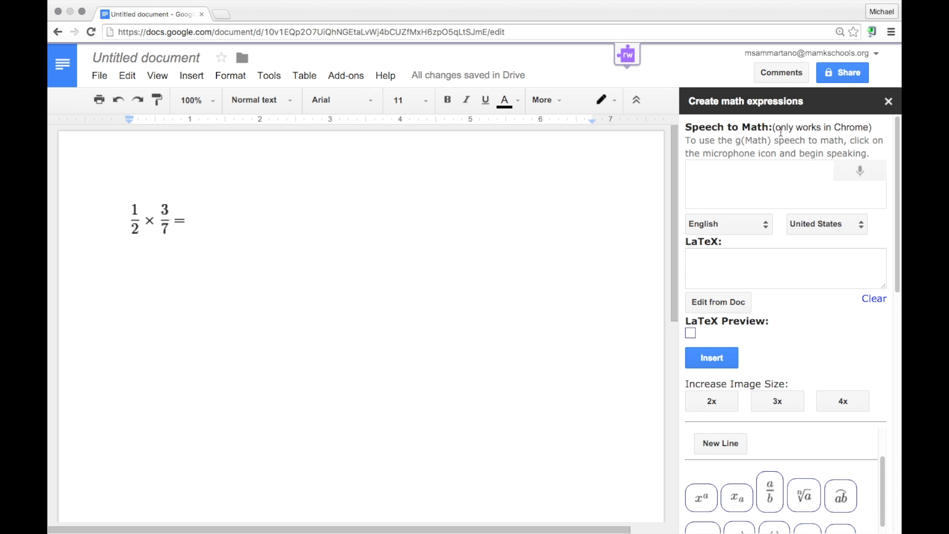
{"action": "mouse_move", "coordinate": [846, 136]}
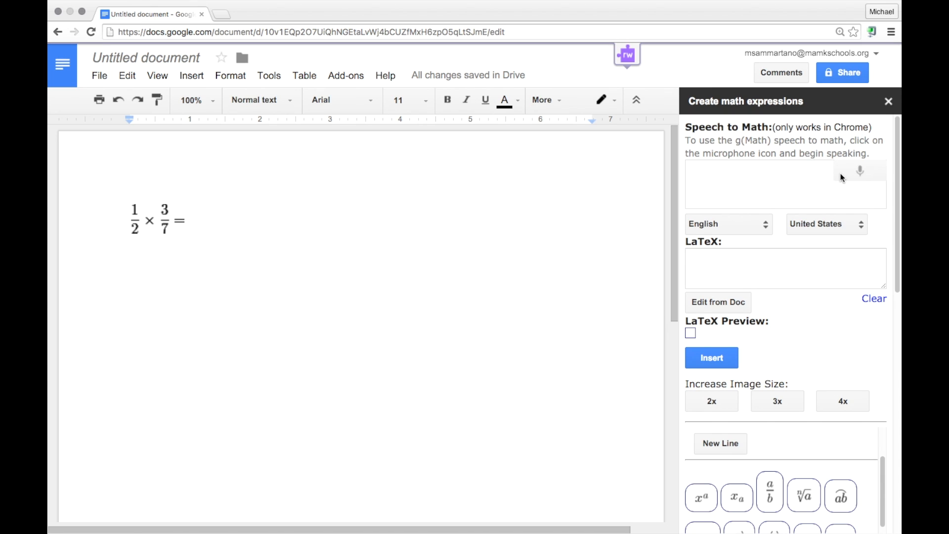
{"action": "mouse_move", "coordinate": [847, 177]}
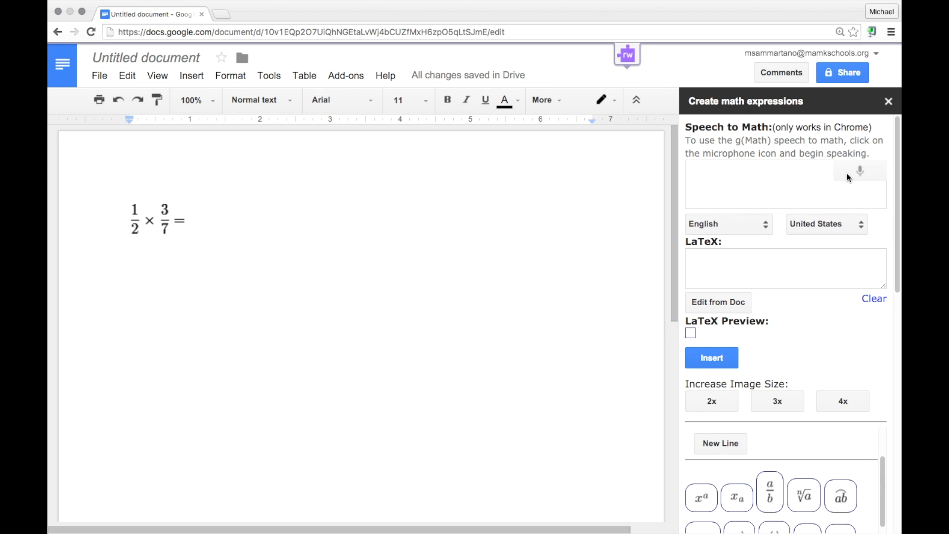
{"action": "left_click", "coordinate": [859, 171]}
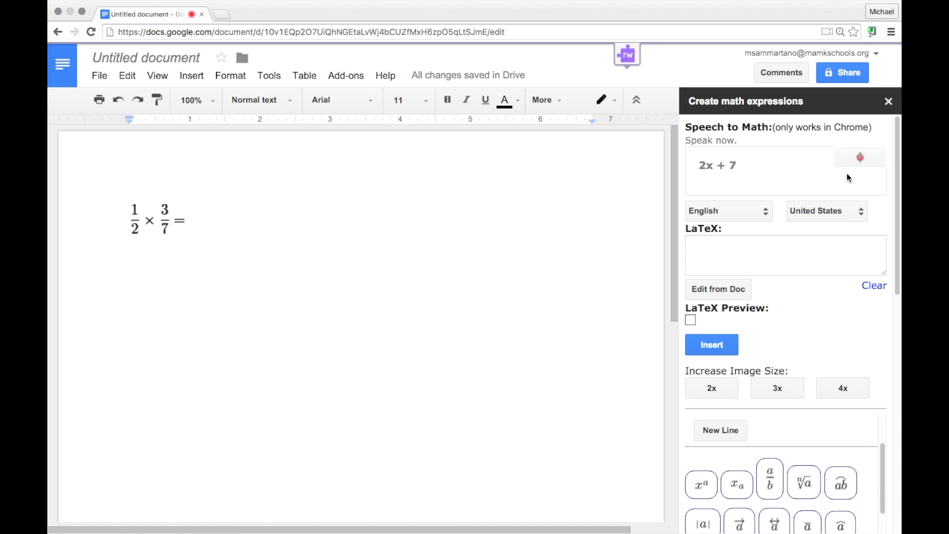
{"action": "left_click", "coordinate": [860, 161]}
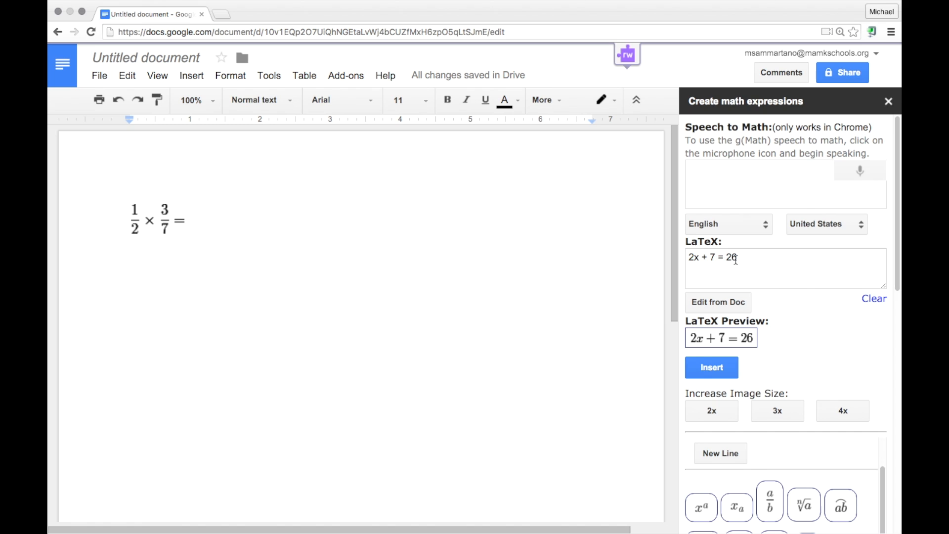
{"action": "mouse_move", "coordinate": [789, 357]}
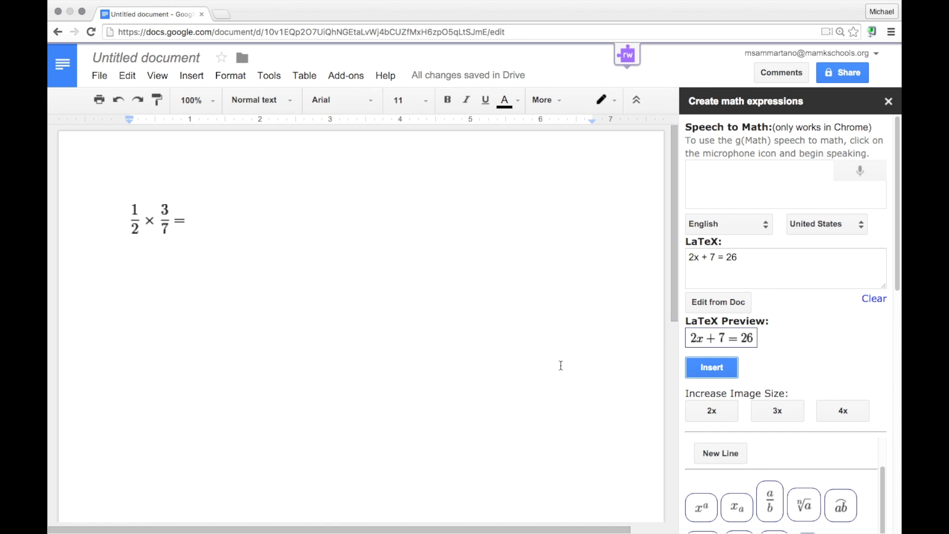
Step: Insert 2x + 7 = 26 below the fraction product and return to the Add-ons menu
{"action": "left_click", "coordinate": [711, 368]}
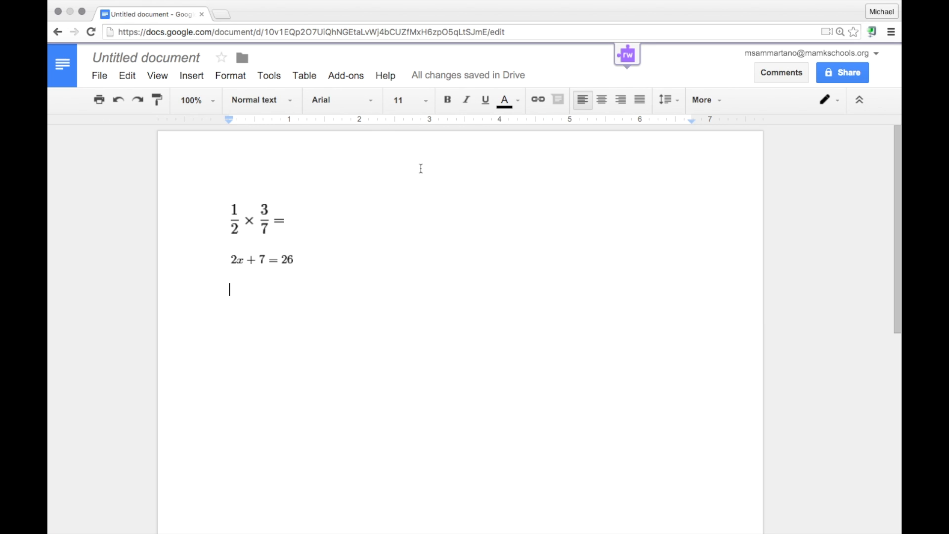
{"action": "left_click", "coordinate": [346, 75]}
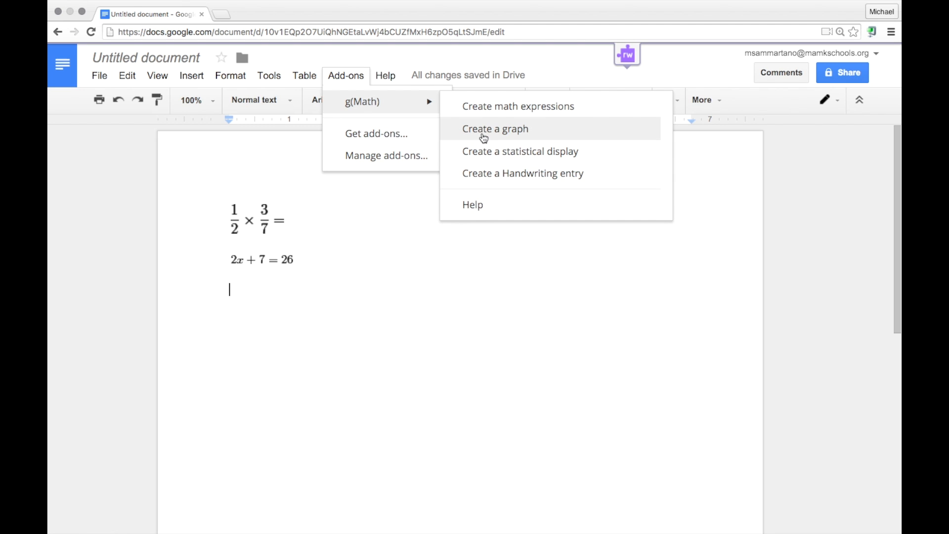
Step: Create a gGraph graph with no functions and insert the blank coordinate grid
{"action": "left_click", "coordinate": [495, 129]}
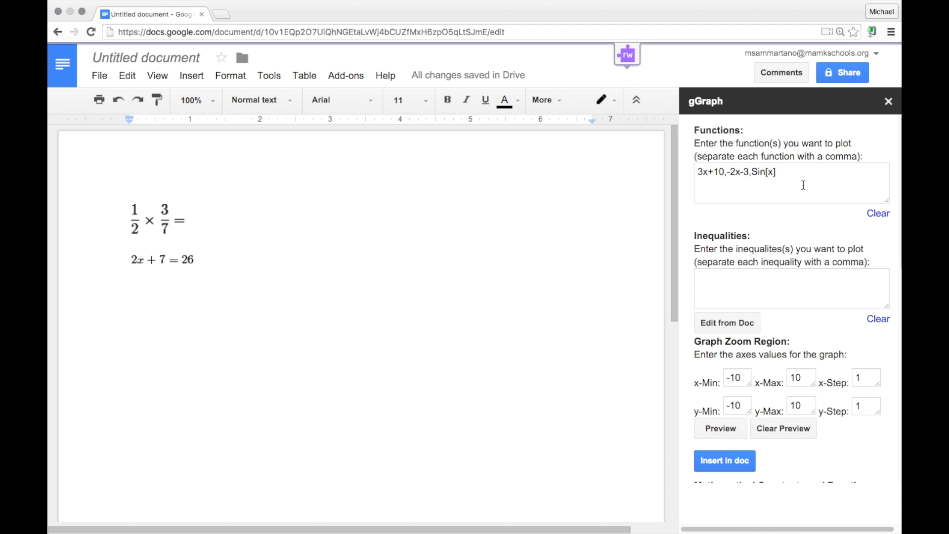
{"action": "left_click", "coordinate": [762, 173]}
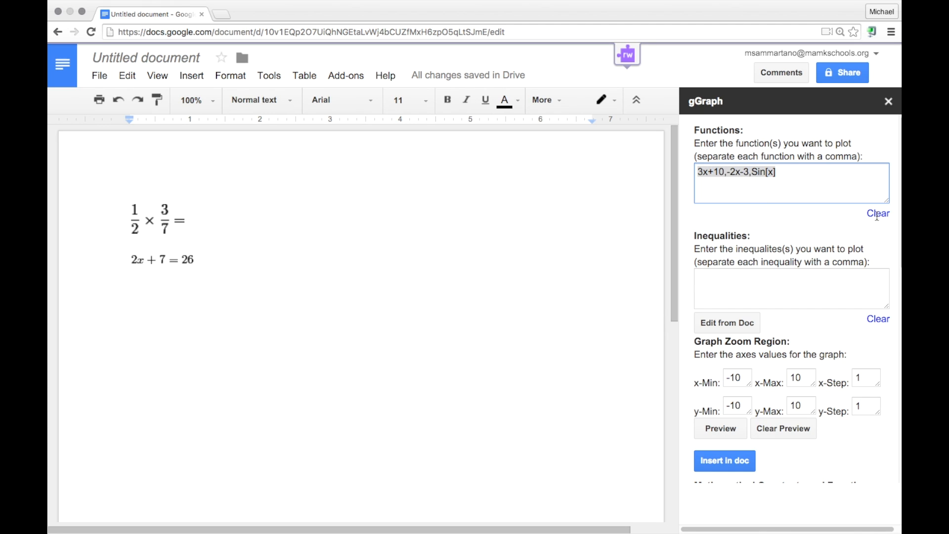
{"action": "left_click", "coordinate": [878, 213]}
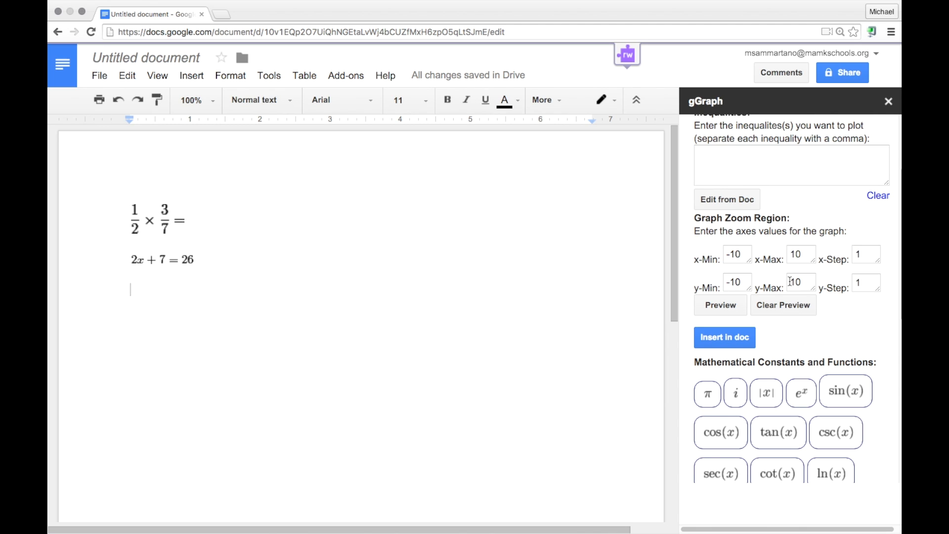
{"action": "mouse_move", "coordinate": [782, 342]}
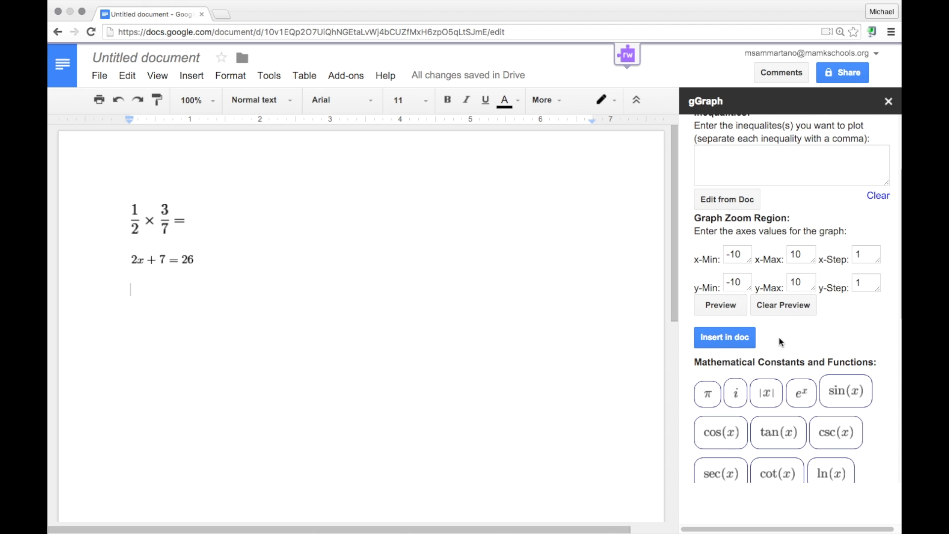
{"action": "left_click", "coordinate": [720, 305]}
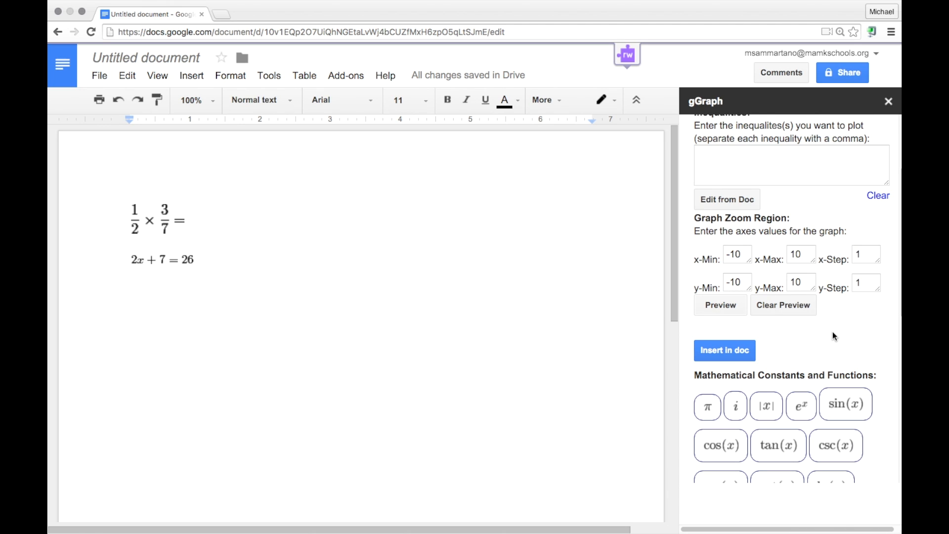
{"action": "left_click", "coordinate": [721, 305]}
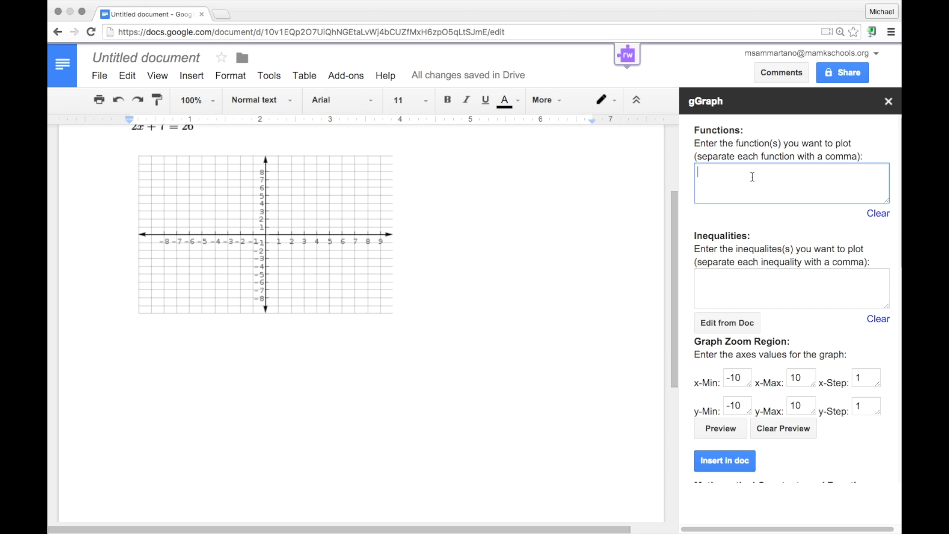
Step: Graph y=2x+1 in gGraph and insert the line graph into the document
{"action": "type", "text": "y="}
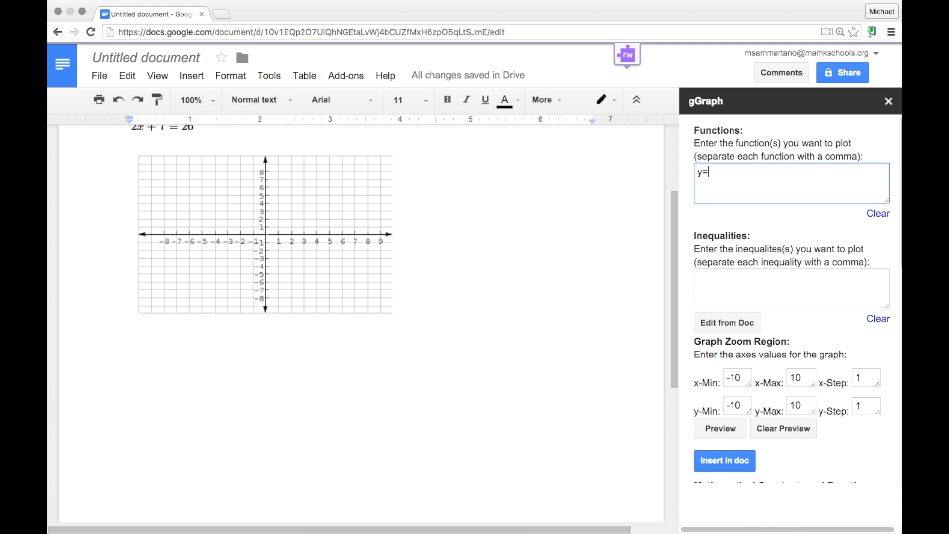
{"action": "type", "text": "2x+1"}
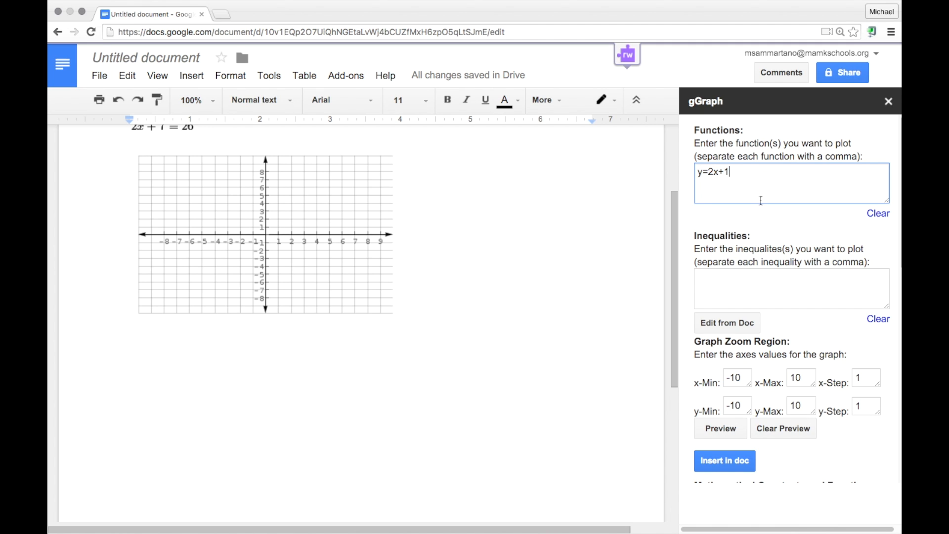
{"action": "left_click", "coordinate": [720, 317]}
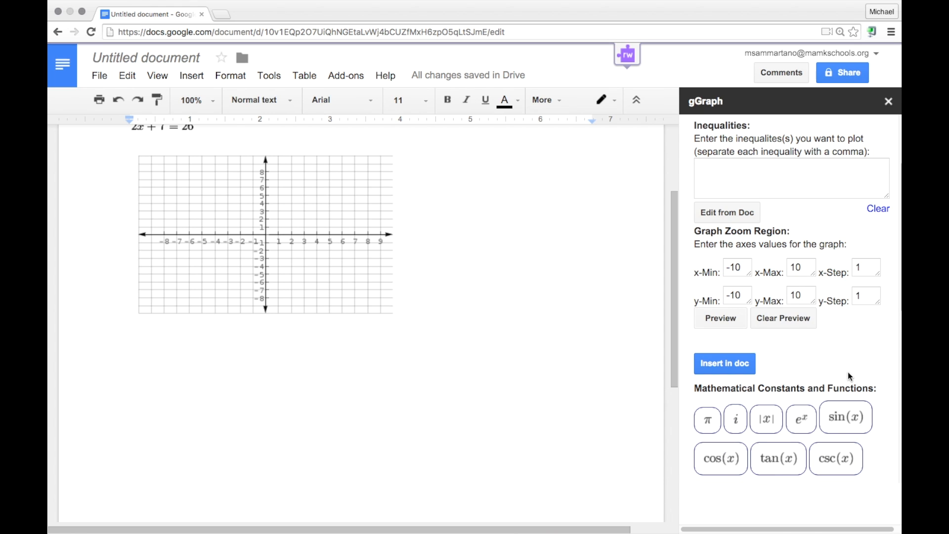
{"action": "left_click", "coordinate": [720, 318]}
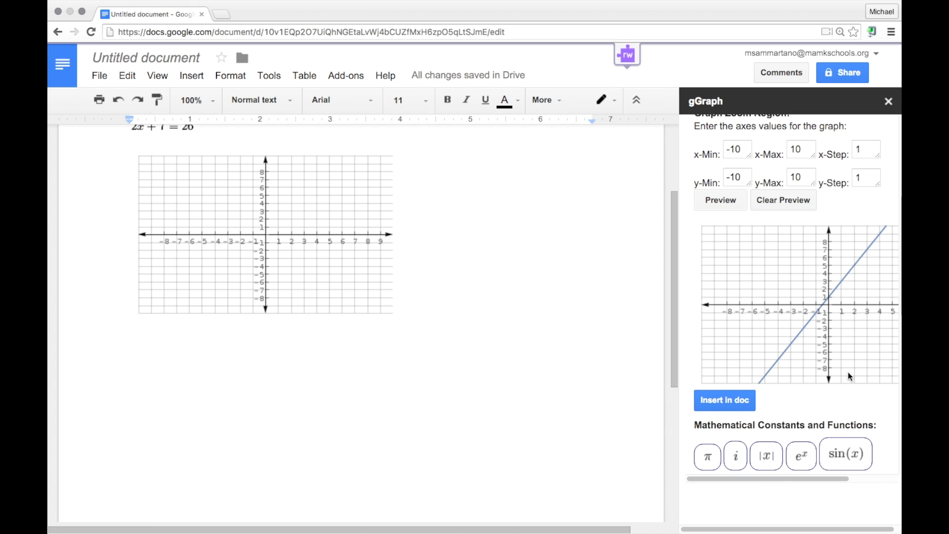
{"action": "left_click", "coordinate": [724, 399]}
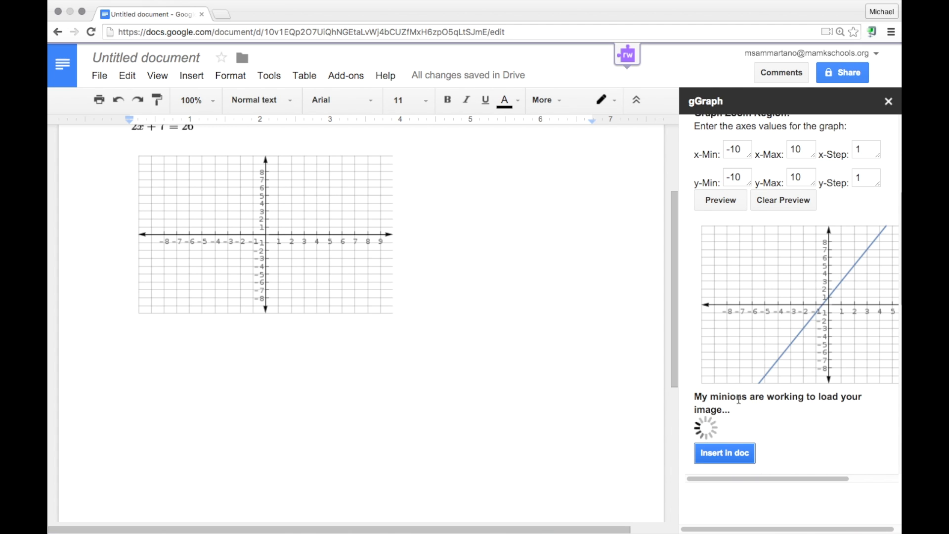
{"action": "left_click", "coordinate": [725, 453]}
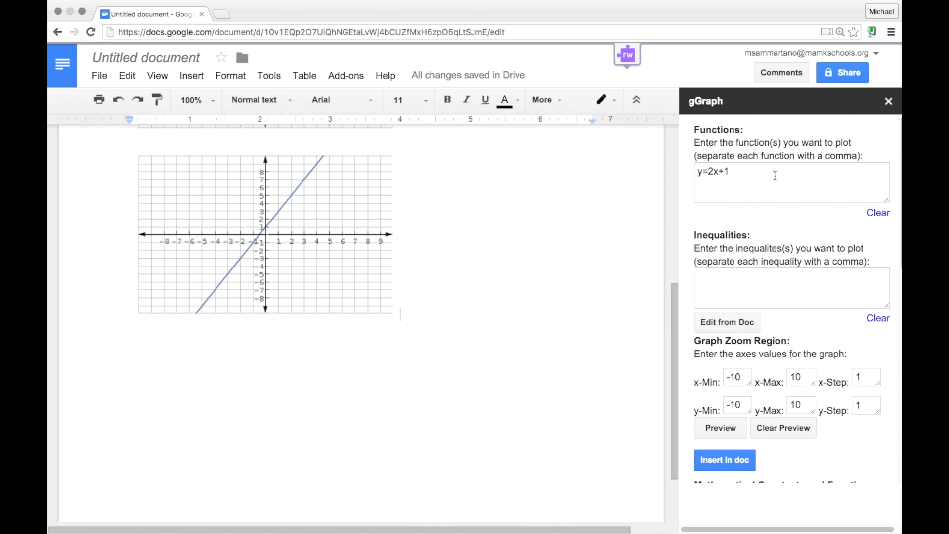
{"action": "left_click", "coordinate": [791, 183]}
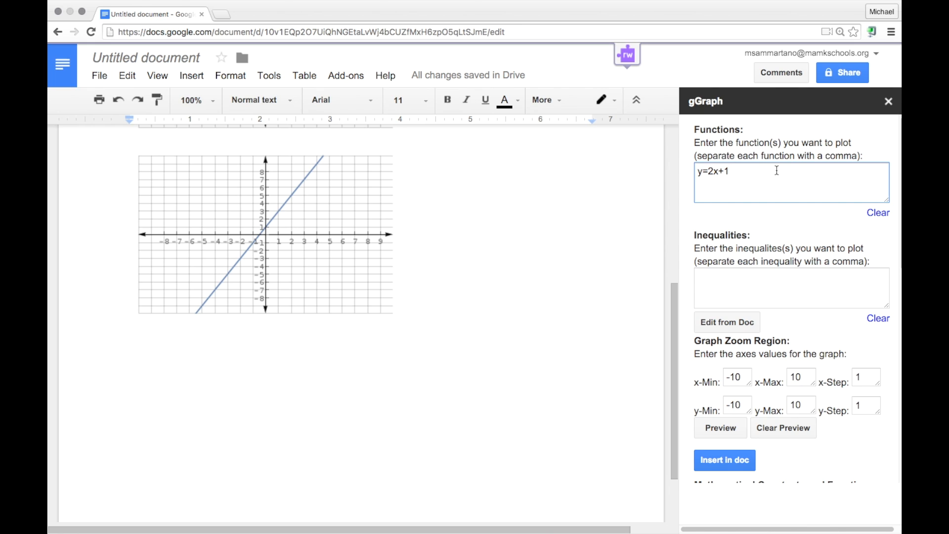
Step: Add y=2x+5 to the functions and insert a graph of both parallel lines
{"action": "type", "text": ", y"}
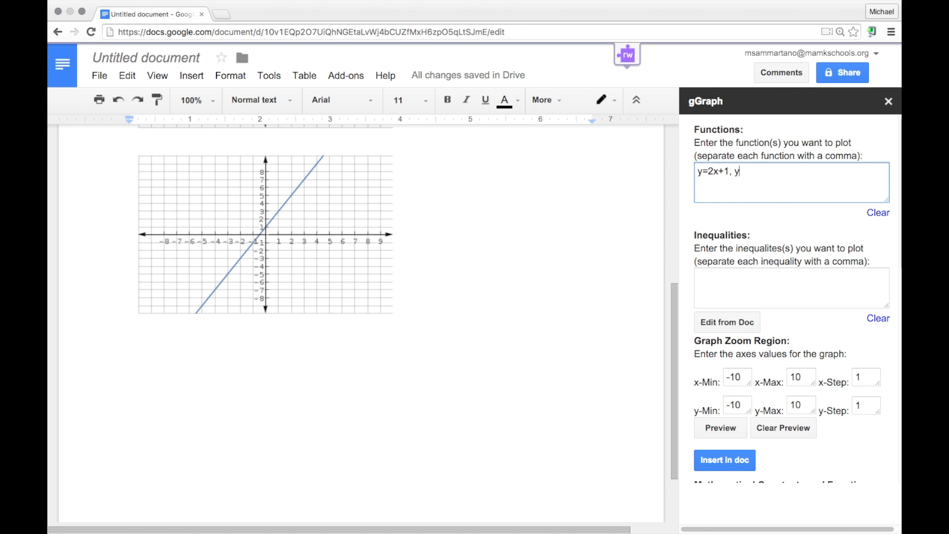
{"action": "type", "text": "=2"}
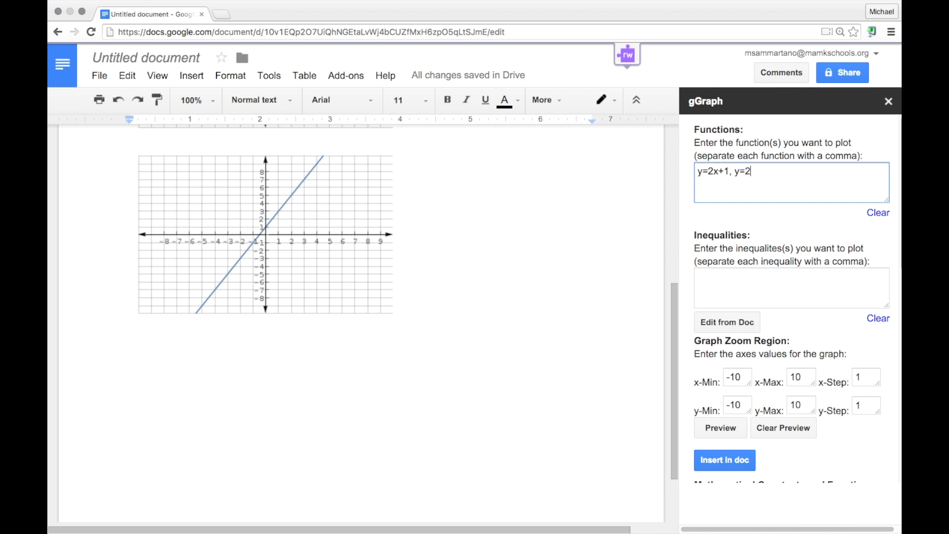
{"action": "type", "text": "x+5"}
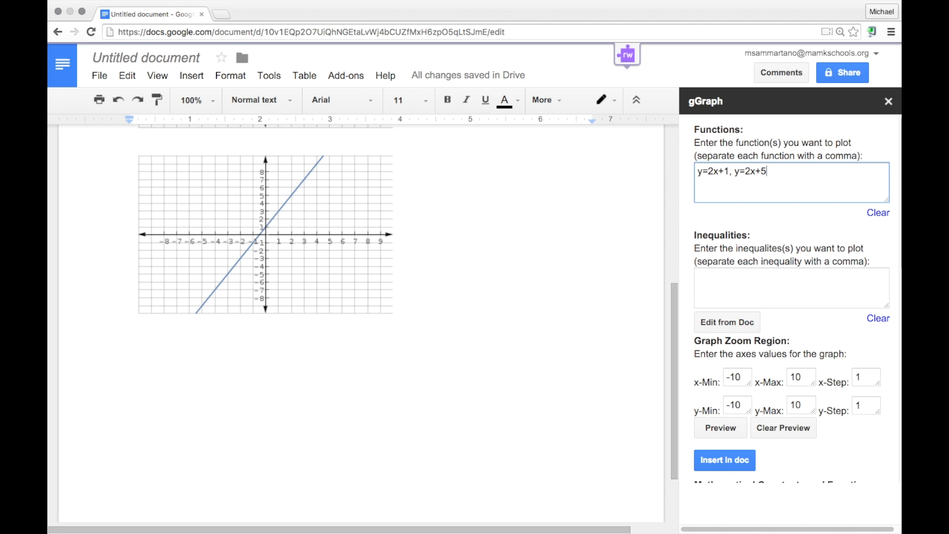
{"action": "scroll", "scroll_direction": "down", "scroll_amount": 3}
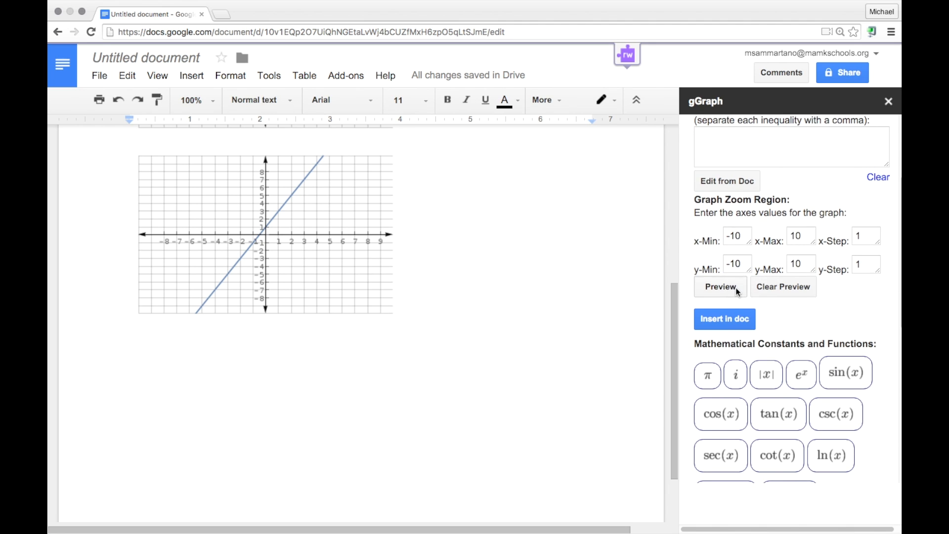
{"action": "left_click", "coordinate": [721, 287]}
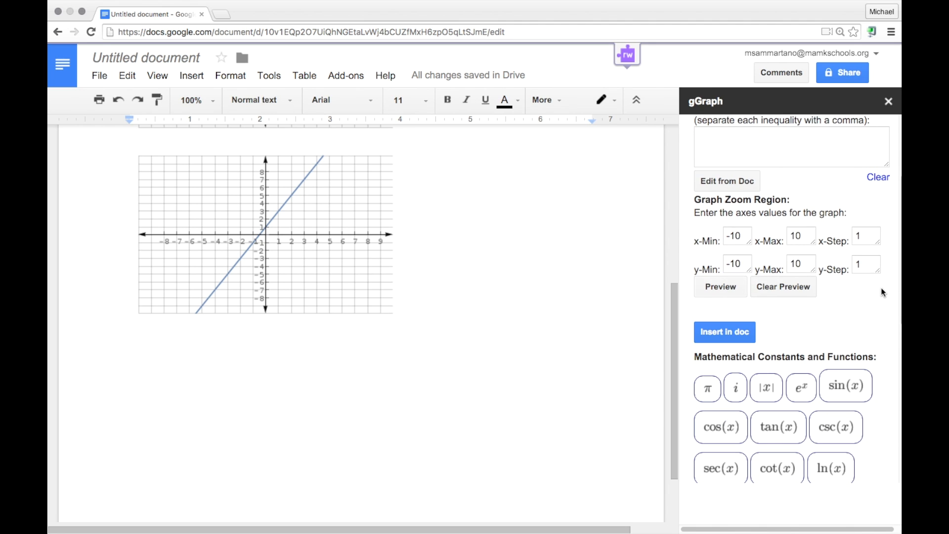
{"action": "left_click", "coordinate": [720, 287]}
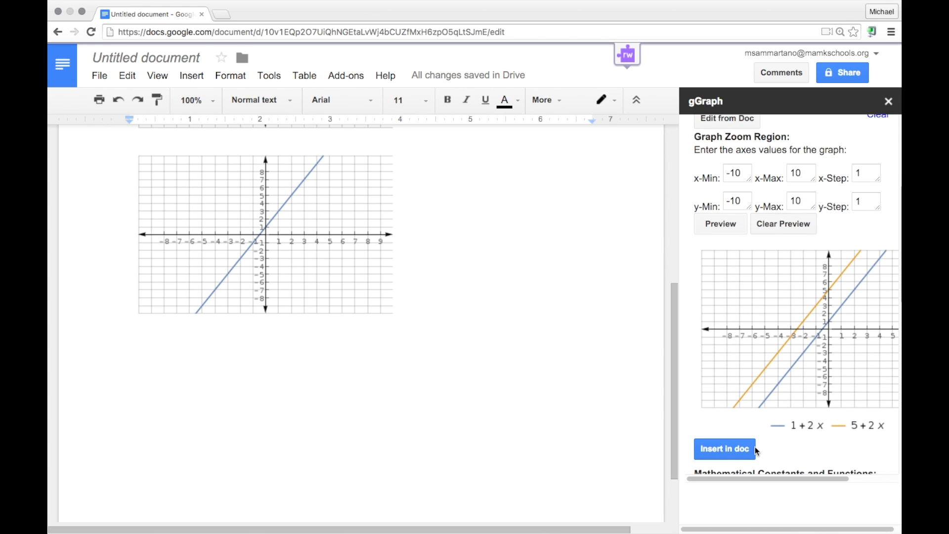
{"action": "left_click", "coordinate": [724, 449]}
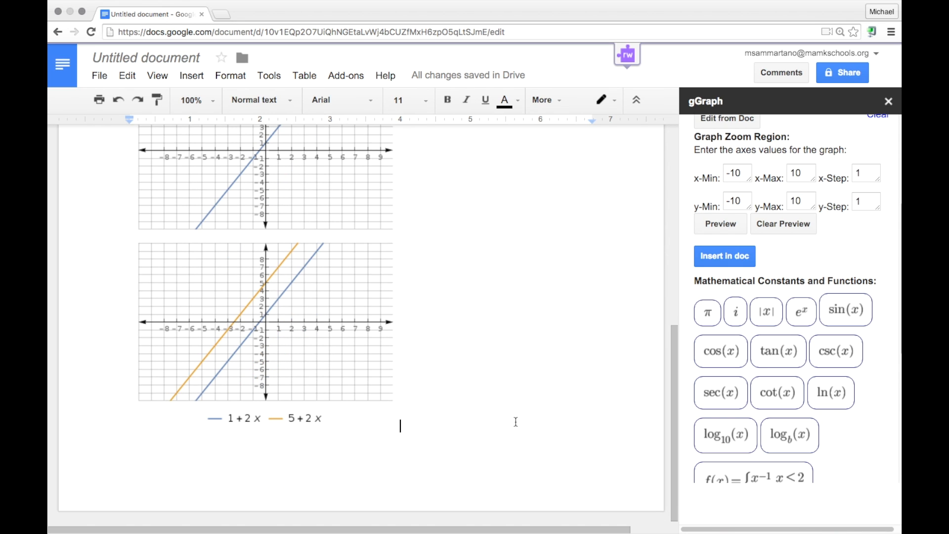
{"action": "scroll", "scroll_direction": "down", "scroll_amount": 3}
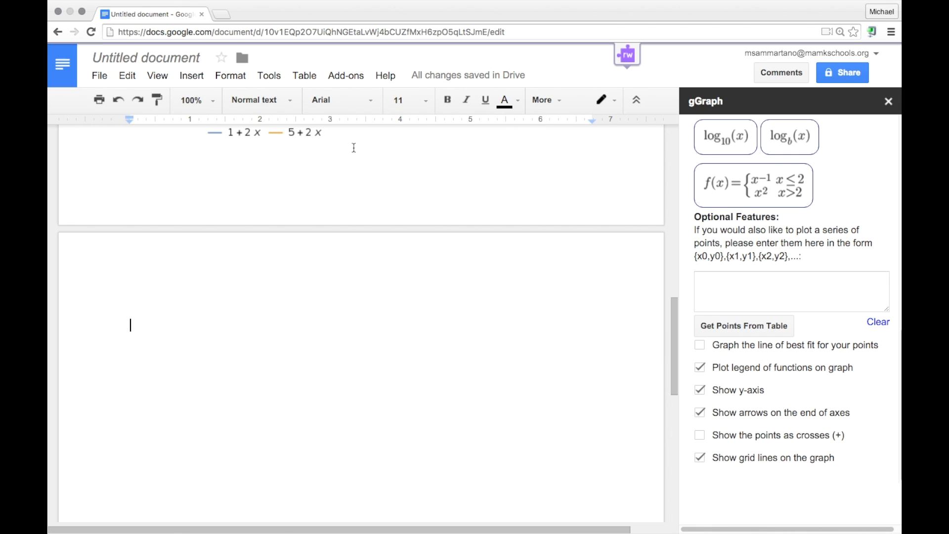
Step: Insert a two-column x/y table and fill in the points 2,3 and 3,5 onward
{"action": "left_click", "coordinate": [304, 75]}
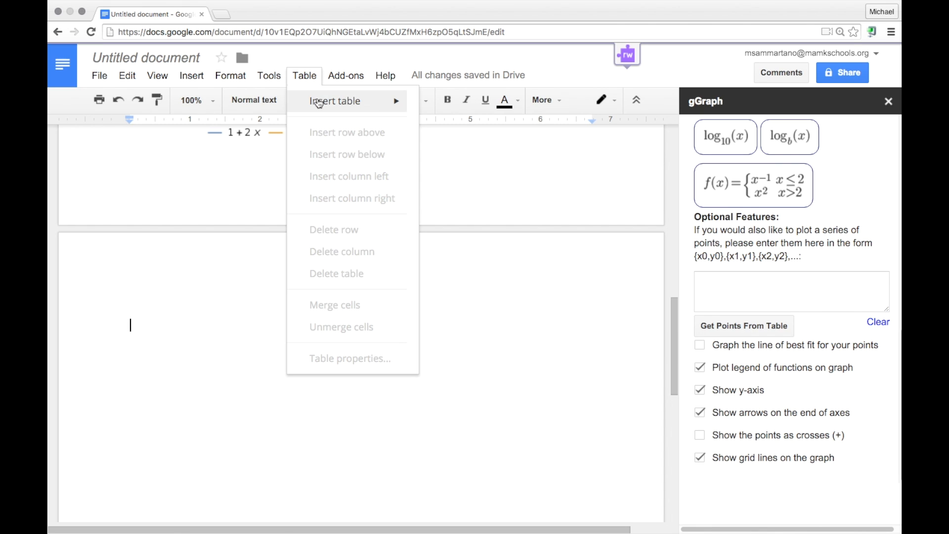
{"action": "mouse_move", "coordinate": [431, 148]}
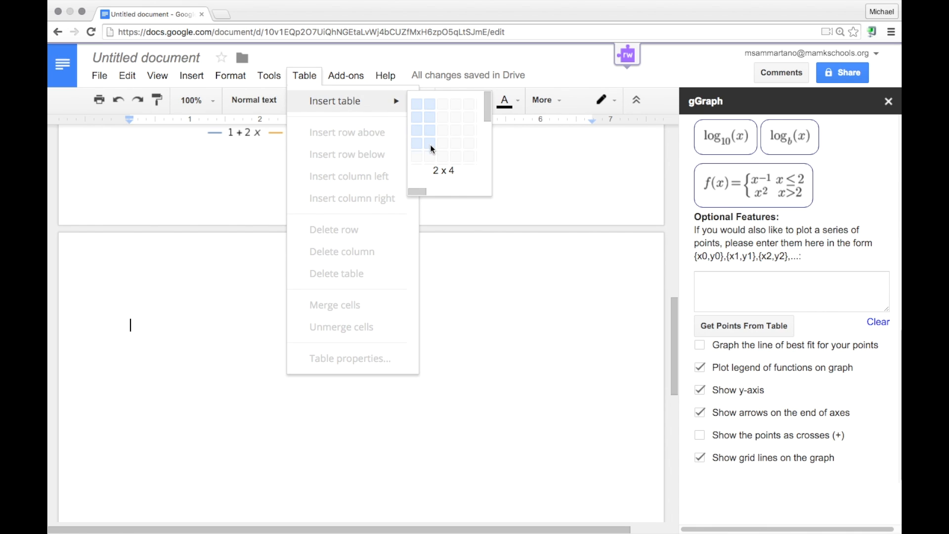
{"action": "left_click", "coordinate": [431, 147]}
{"action": "type", "text": "y"}
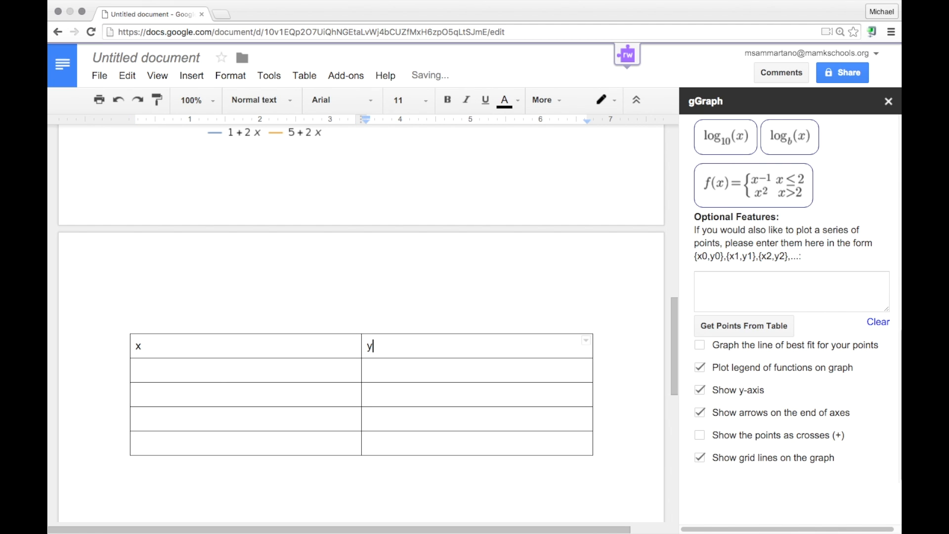
{"action": "type", "text": "2"}
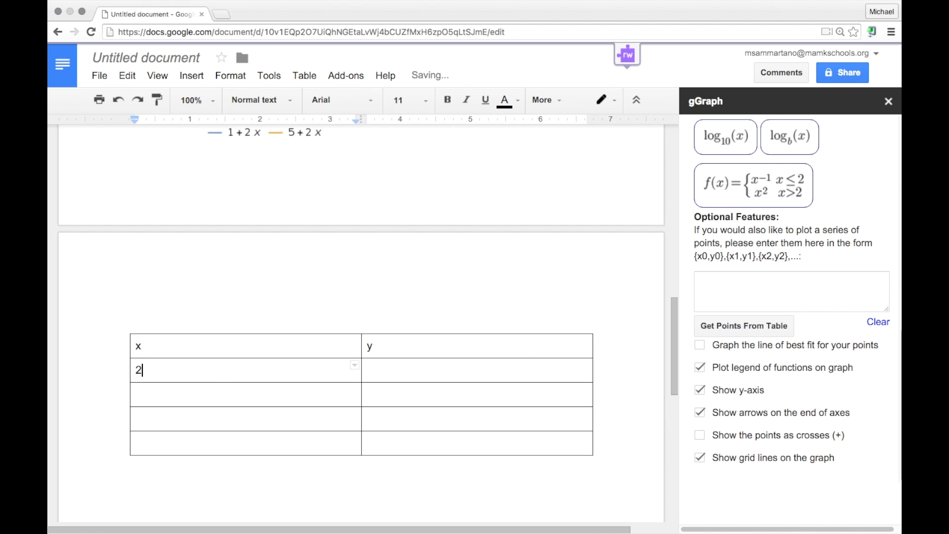
{"action": "type", "text": "3"}
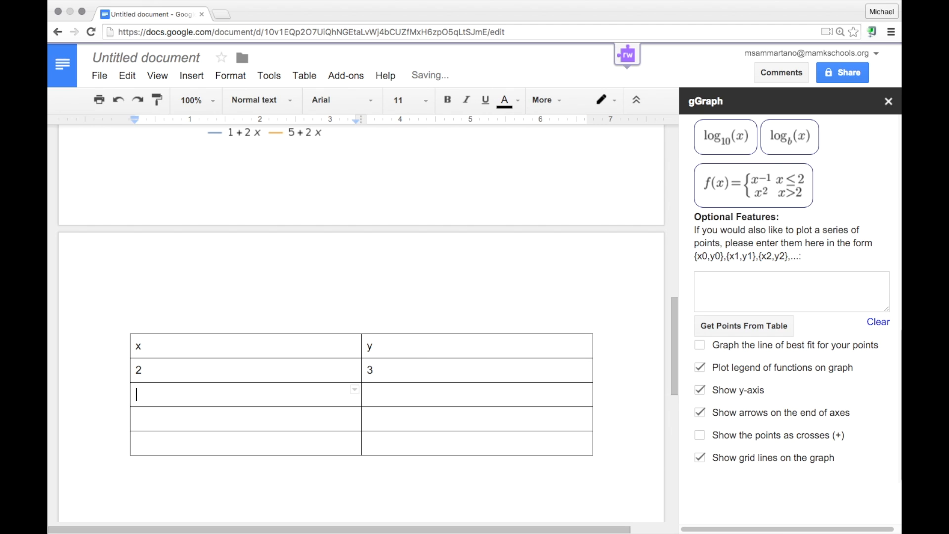
{"action": "type", "text": "3\t5"}
{"action": "left_click", "coordinate": [476, 443]}
{"action": "type", "text": "9"}
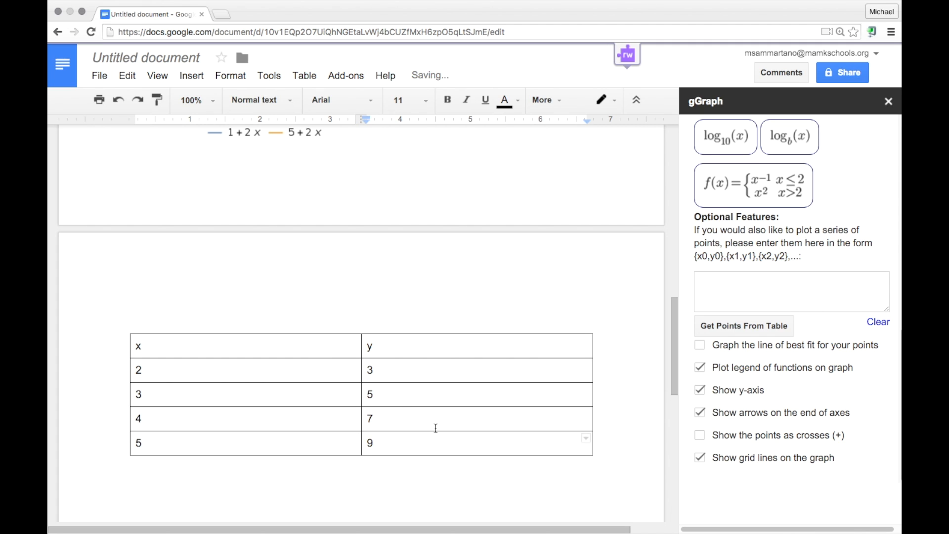
Step: Load the four selected table rows into gGraph and preview them as points
{"action": "left_click_drag", "start_coordinate": [139, 370], "coordinate": [369, 443]}
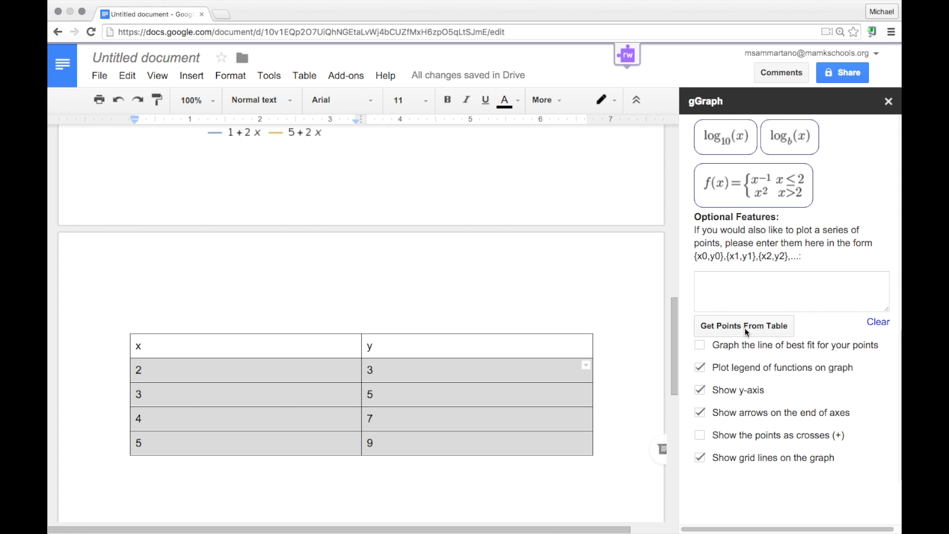
{"action": "left_click", "coordinate": [743, 325]}
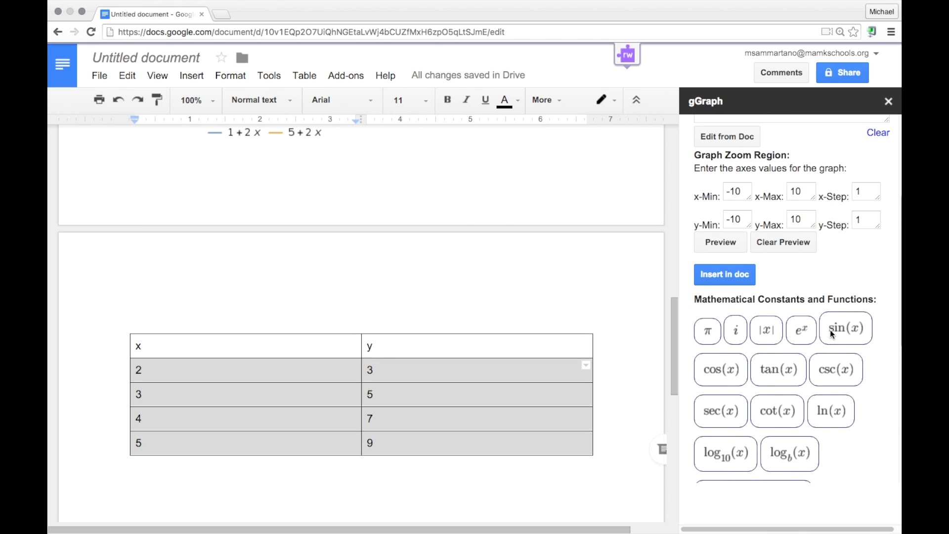
{"action": "left_click", "coordinate": [720, 323]}
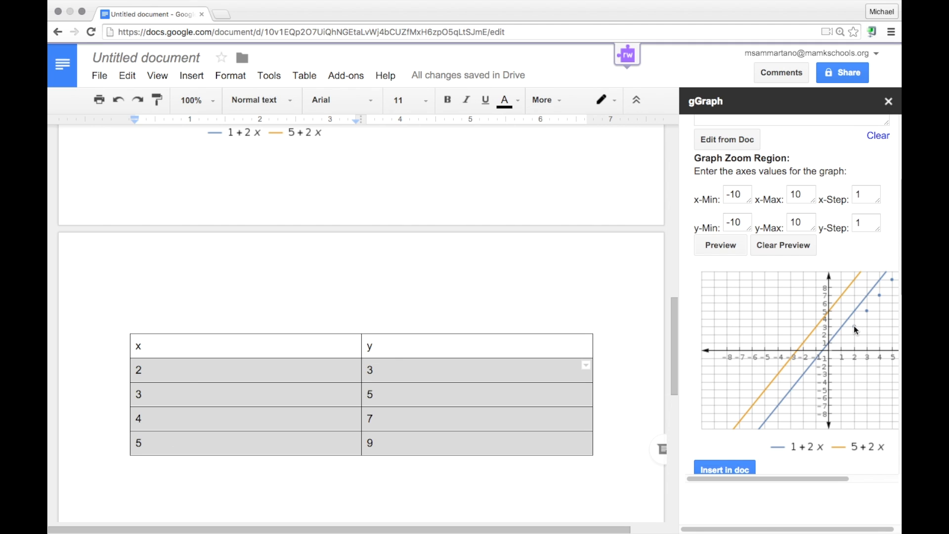
{"action": "mouse_move", "coordinate": [830, 333]}
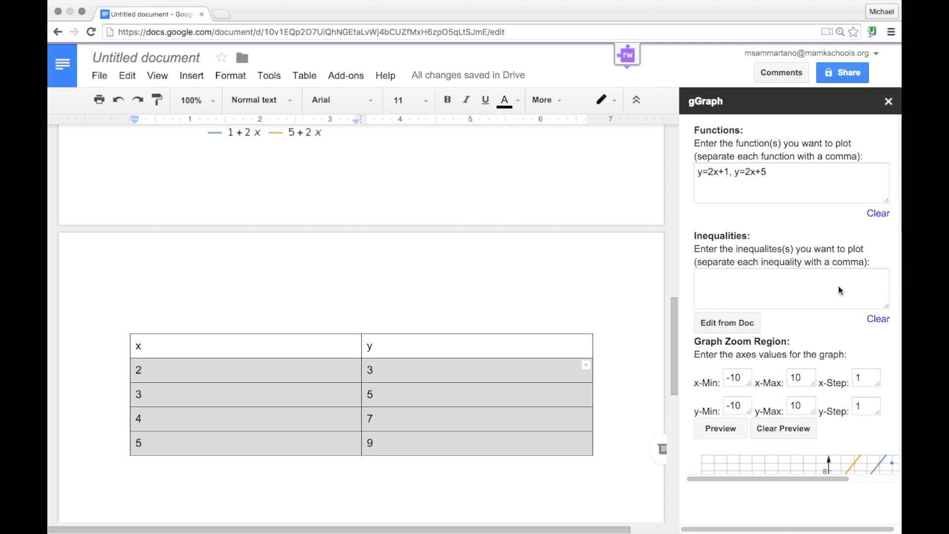
Step: Clear the earlier inequalities so the preview shows only the table points
{"action": "left_click", "coordinate": [720, 428]}
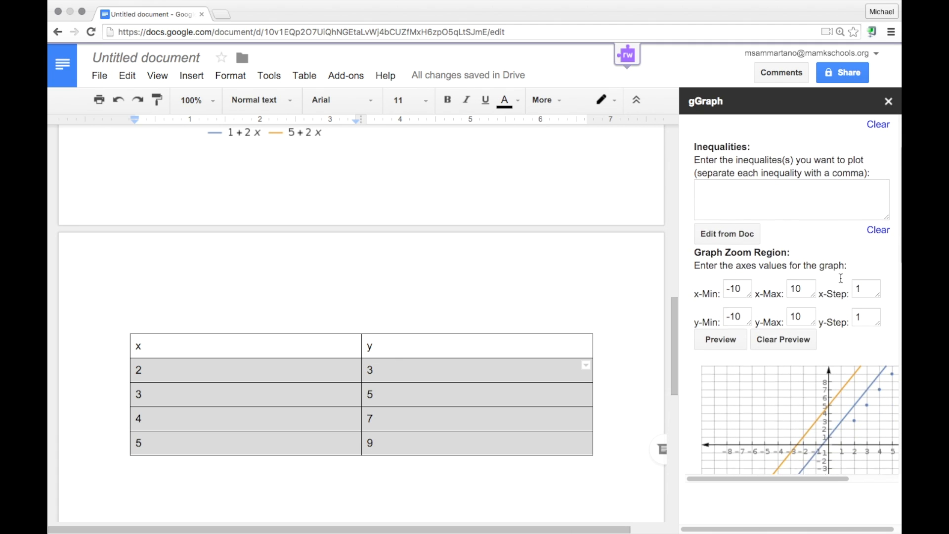
{"action": "left_click", "coordinate": [720, 340]}
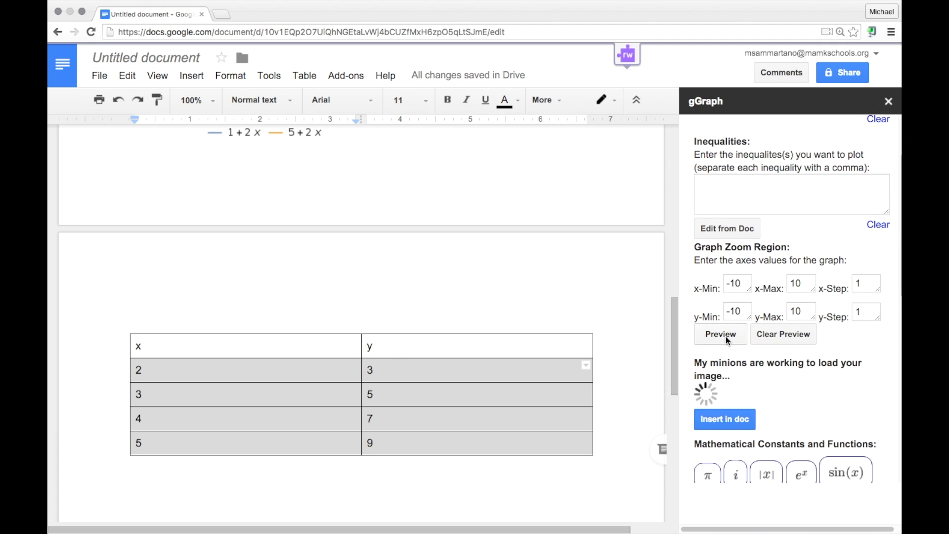
{"action": "left_click", "coordinate": [720, 333]}
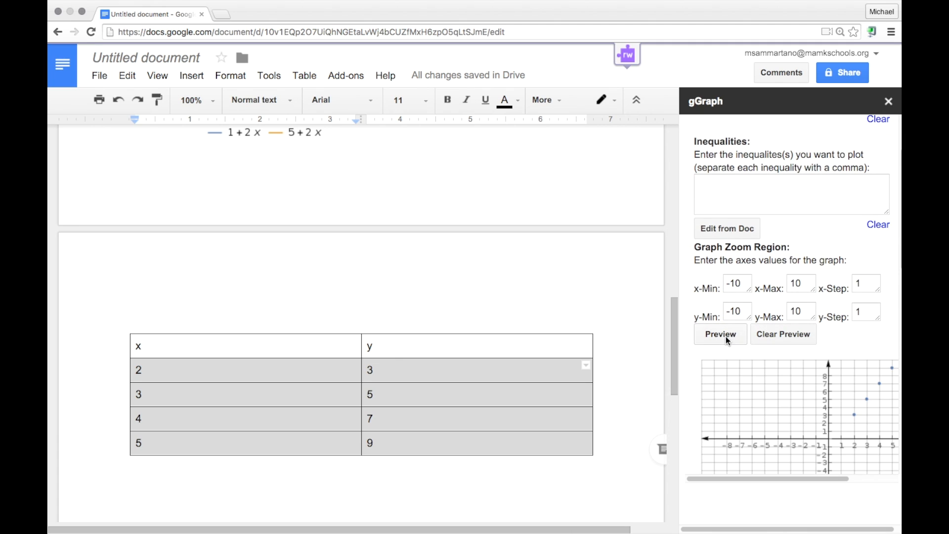
{"action": "scroll", "scroll_direction": "down", "scroll_amount": 3}
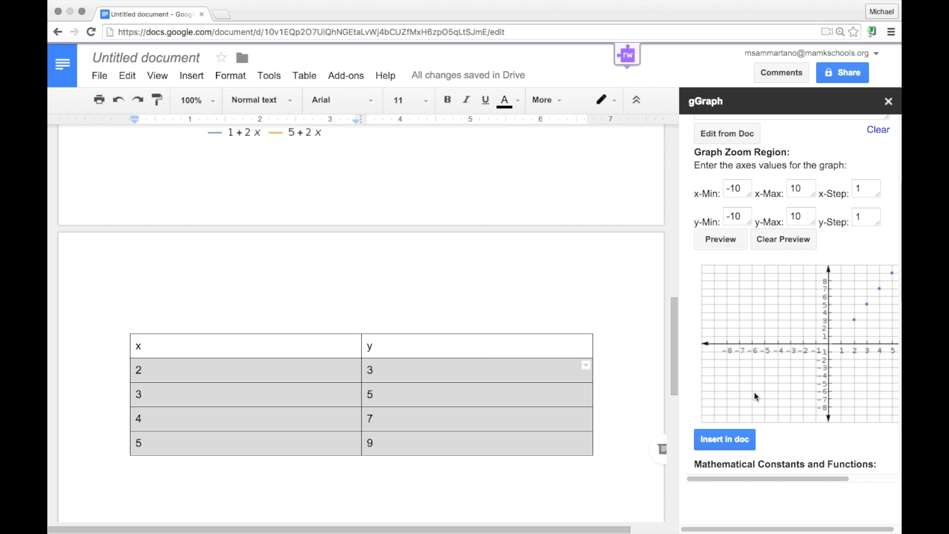
Step: Enable the line of best fit for the points and preview the updated graph
{"action": "scroll", "scroll_direction": "down", "scroll_amount": 3}
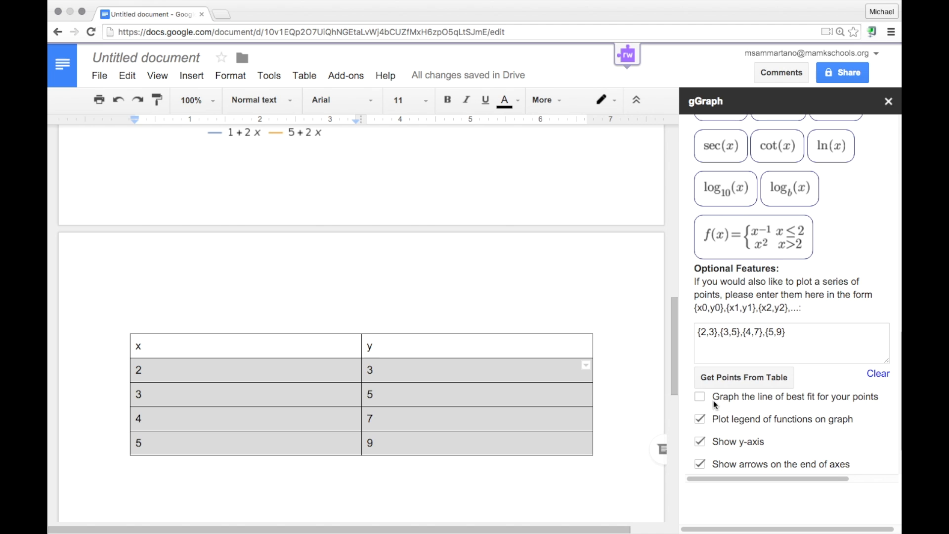
{"action": "left_click", "coordinate": [701, 397]}
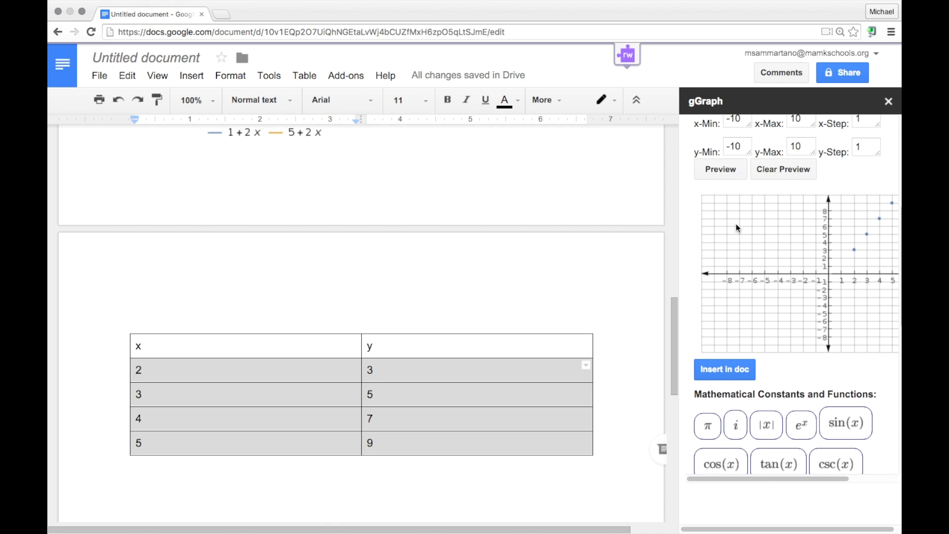
{"action": "scroll", "scroll_direction": "down", "scroll_amount": 3}
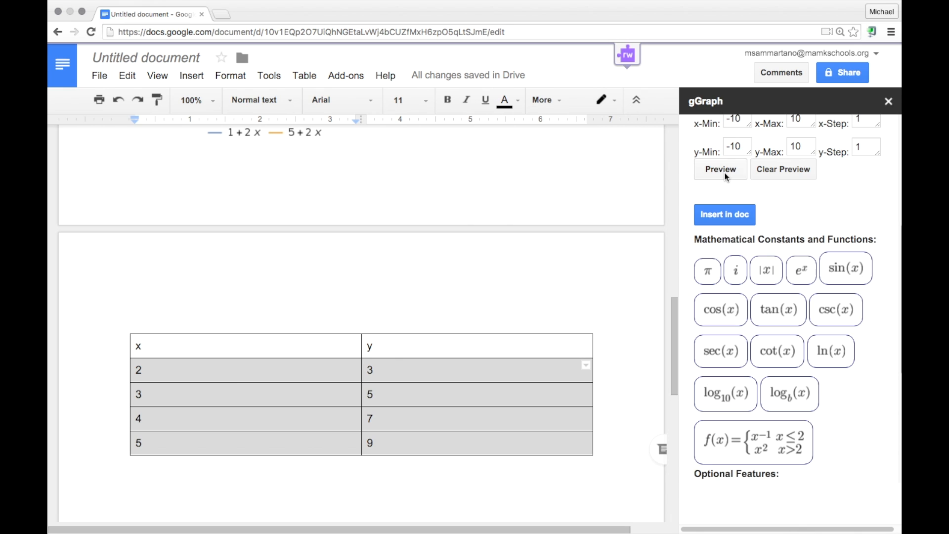
{"action": "left_click", "coordinate": [720, 169]}
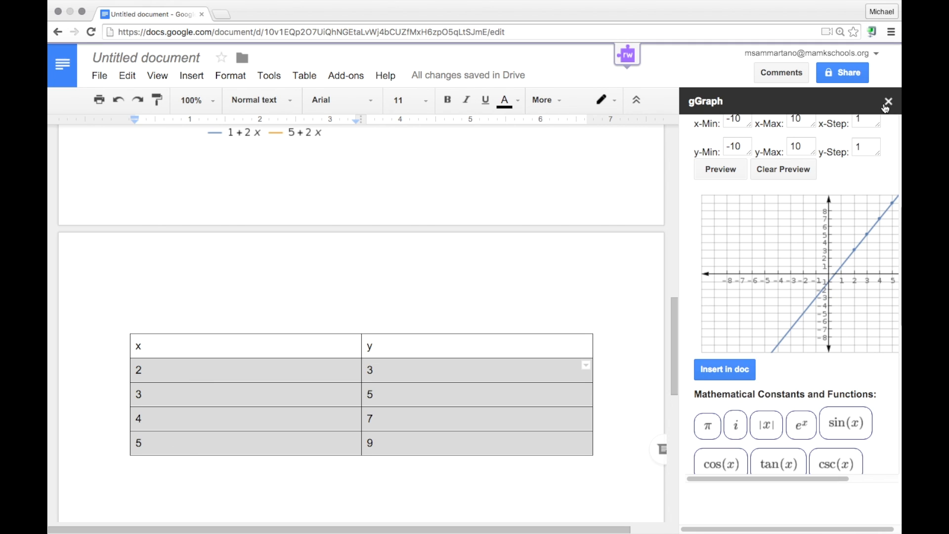
Step: Close gGraph and head to the Add-ons menu for g(Math)'s handwriting entry
{"action": "left_click", "coordinate": [888, 101]}
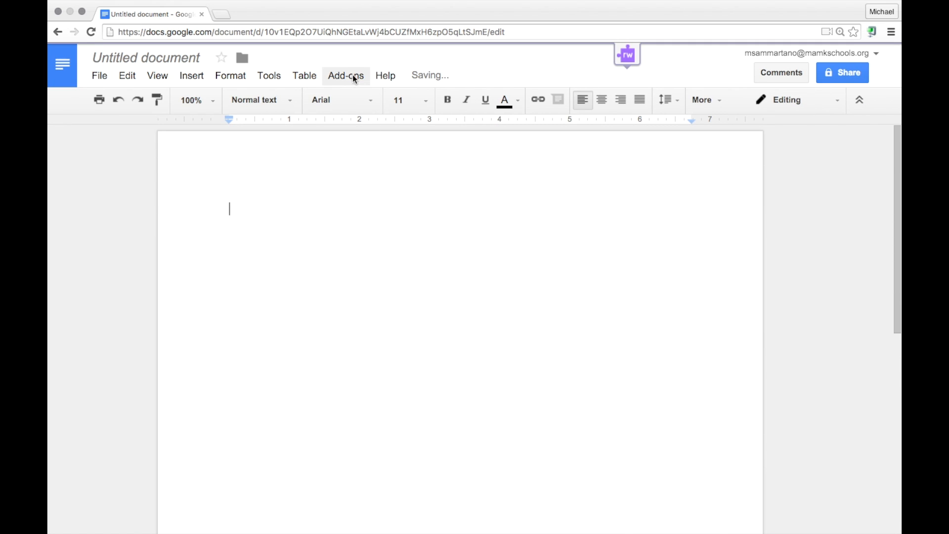
{"action": "left_click", "coordinate": [346, 76]}
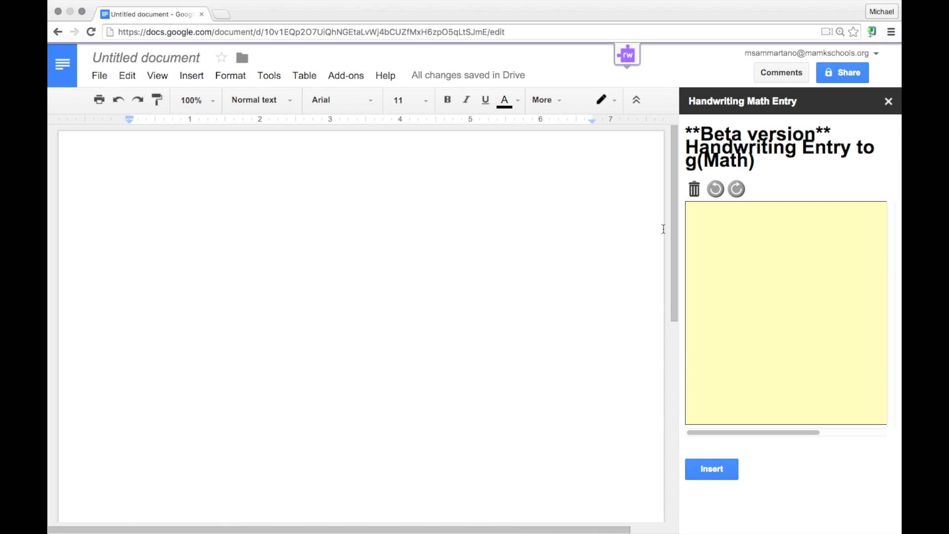
{"action": "mouse_move", "coordinate": [721, 234]}
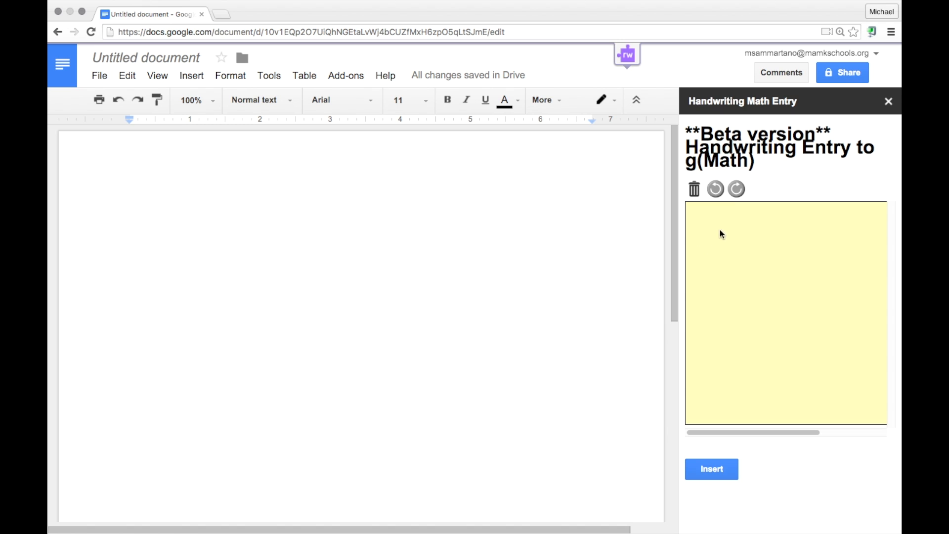
{"action": "mouse_move", "coordinate": [784, 281]}
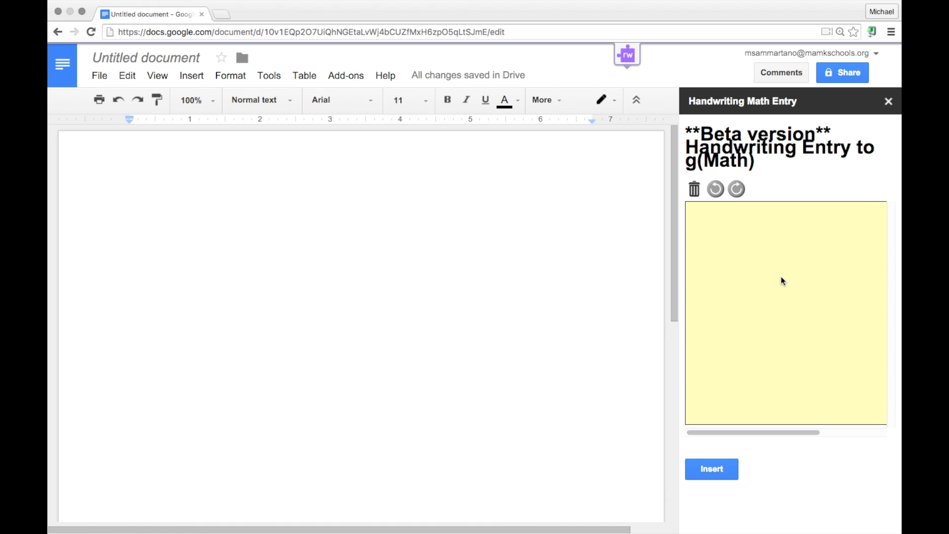
{"action": "mouse_move", "coordinate": [709, 247]}
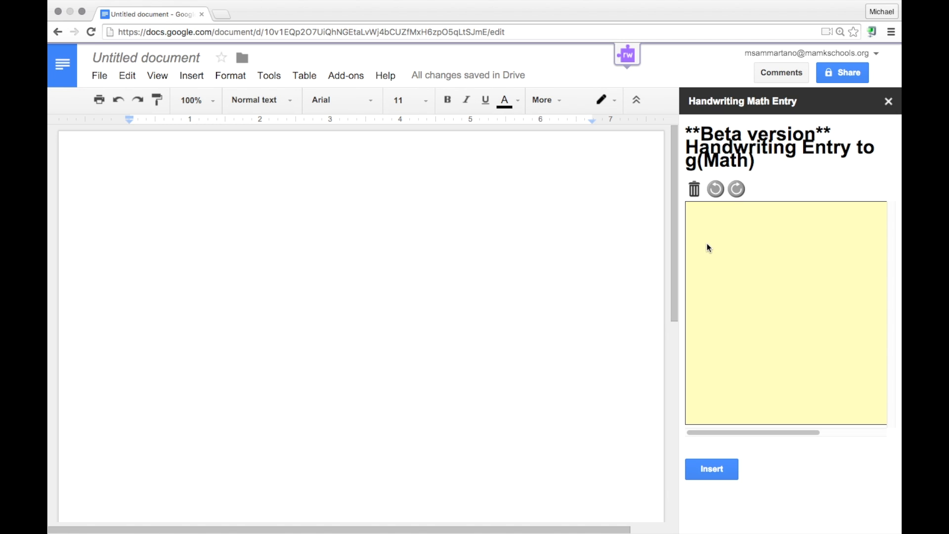
Step: Handwrite 2+3 on the canvas, insert it as an image and close the tool
{"action": "left_click", "coordinate": [700, 241]}
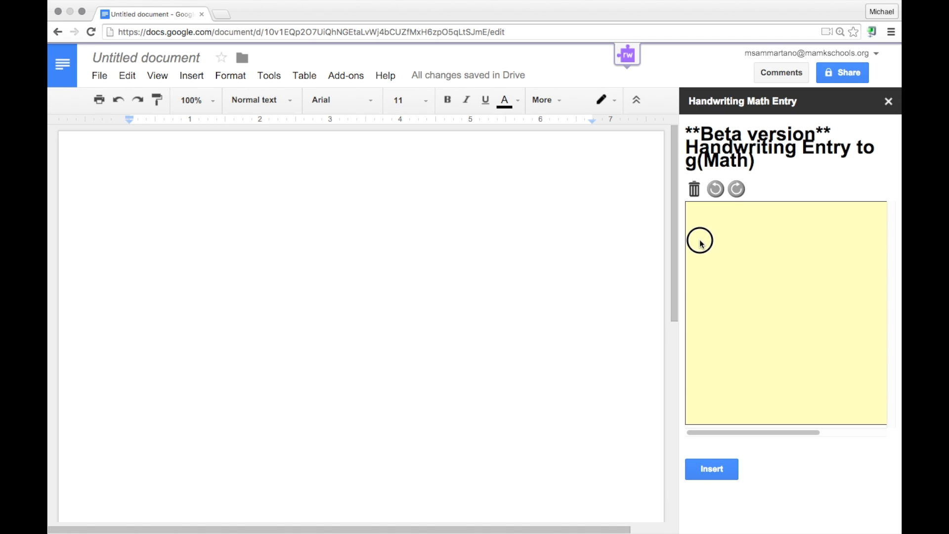
{"action": "left_click_drag", "start_coordinate": [701, 241], "coordinate": [744, 286]}
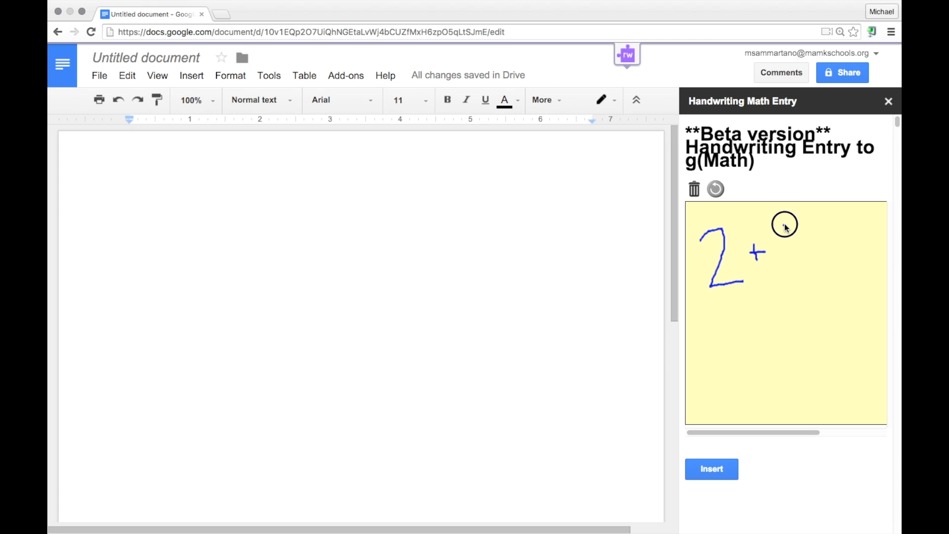
{"action": "left_click_drag", "start_coordinate": [787, 224], "coordinate": [790, 282]}
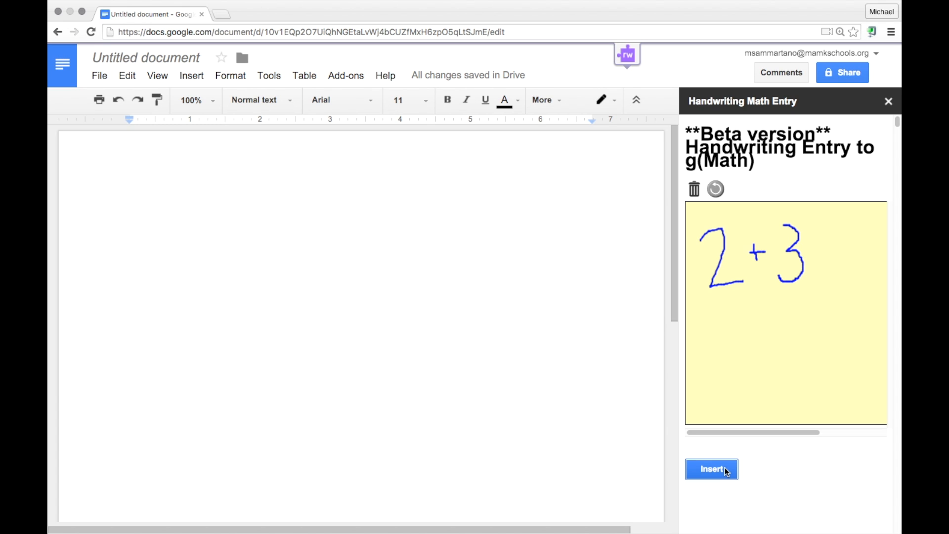
{"action": "left_click", "coordinate": [711, 469]}
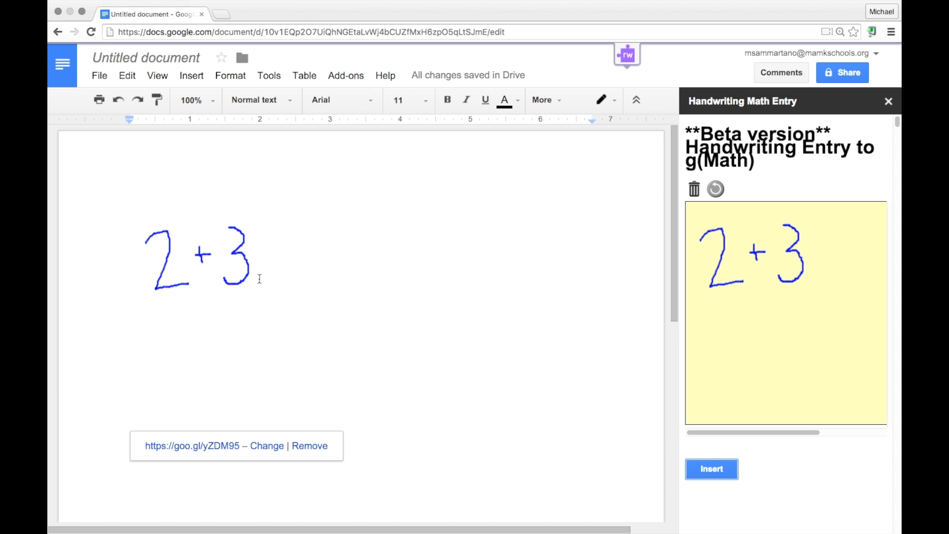
{"action": "left_click", "coordinate": [206, 254]}
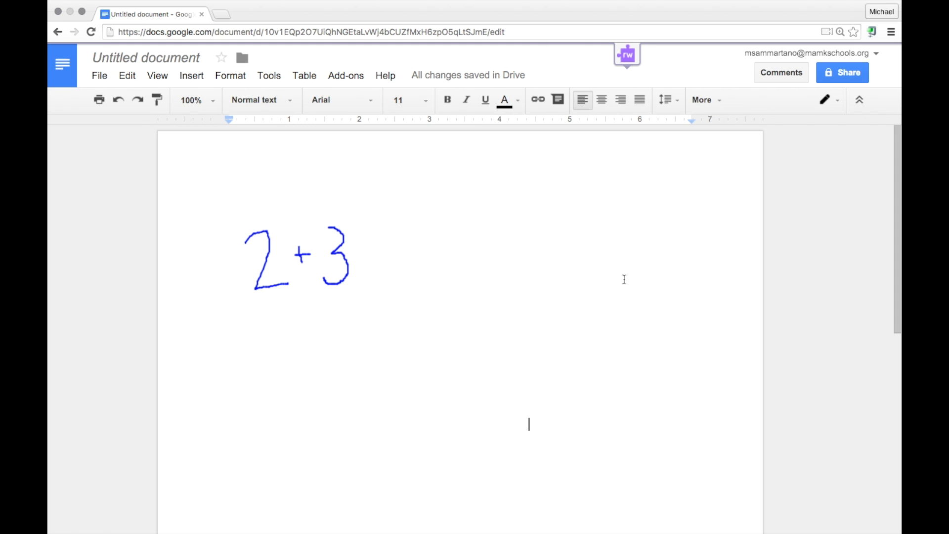
{"action": "mouse_move", "coordinate": [523, 237]}
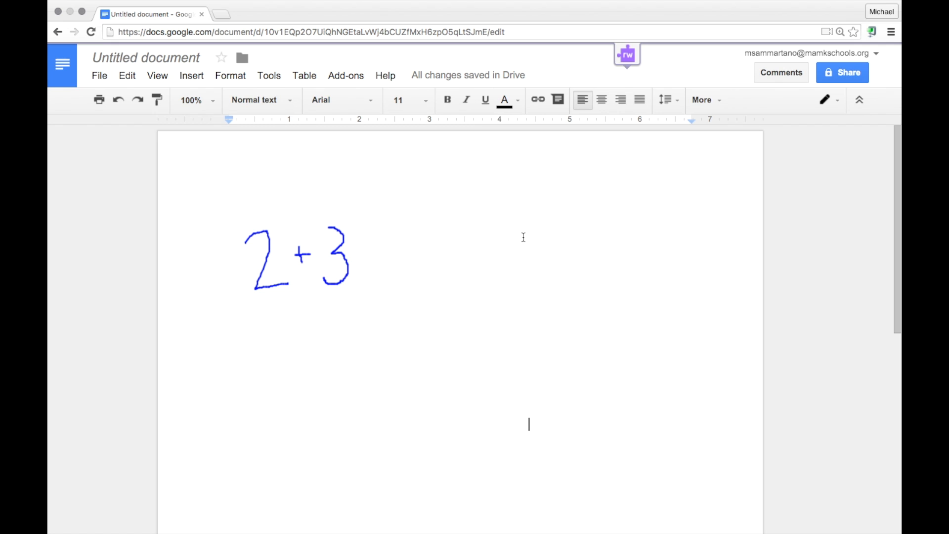
Step: Bring up g(Math) Help and follow Learn more to its help website
{"action": "left_click", "coordinate": [346, 75]}
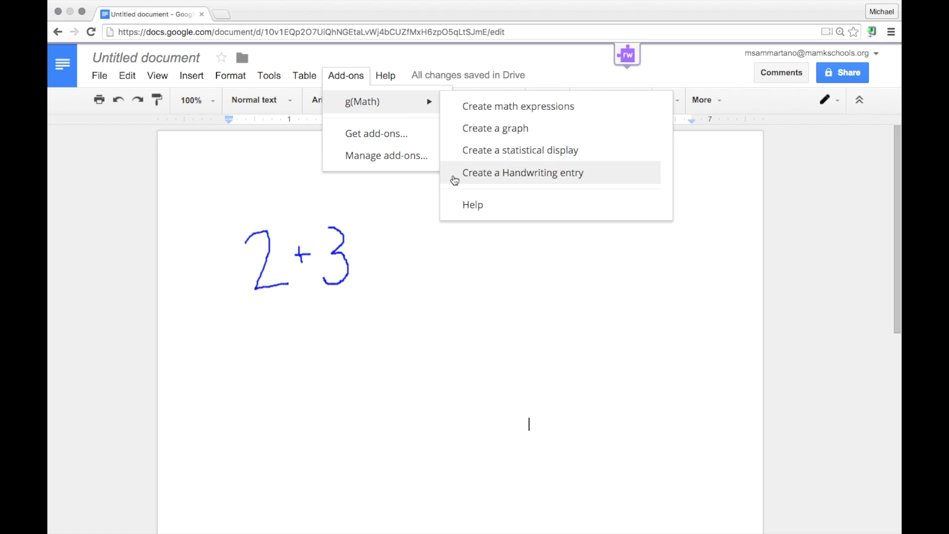
{"action": "left_click", "coordinate": [472, 205]}
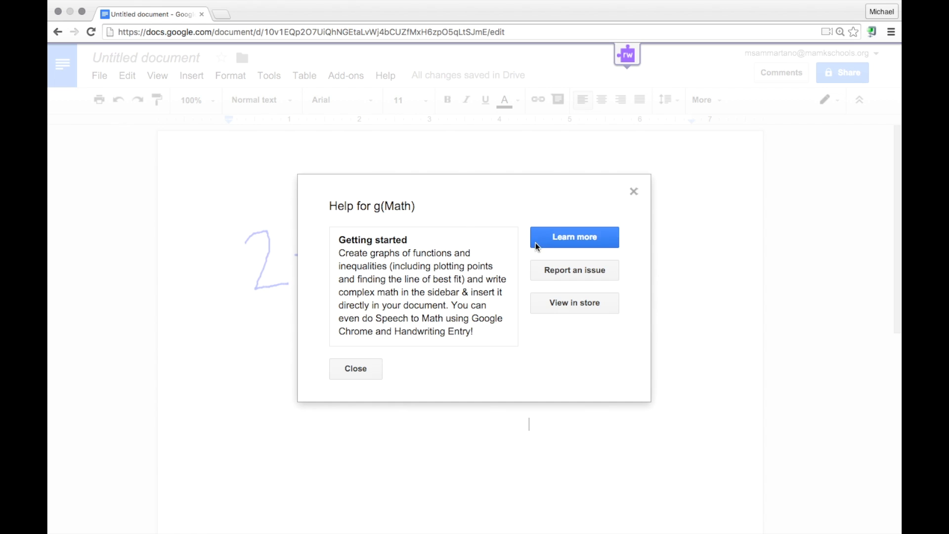
{"action": "left_click", "coordinate": [574, 236]}
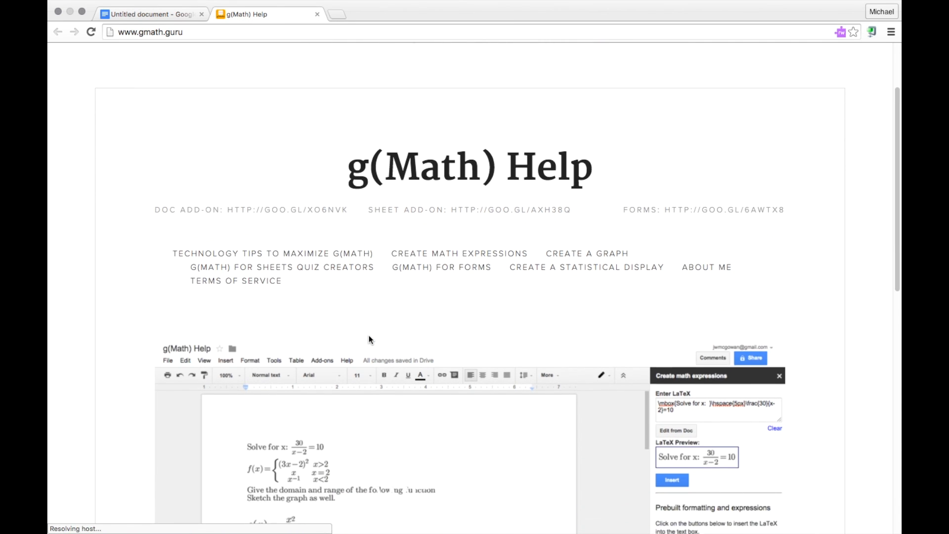
{"action": "scroll", "scroll_direction": "down", "scroll_amount": 3}
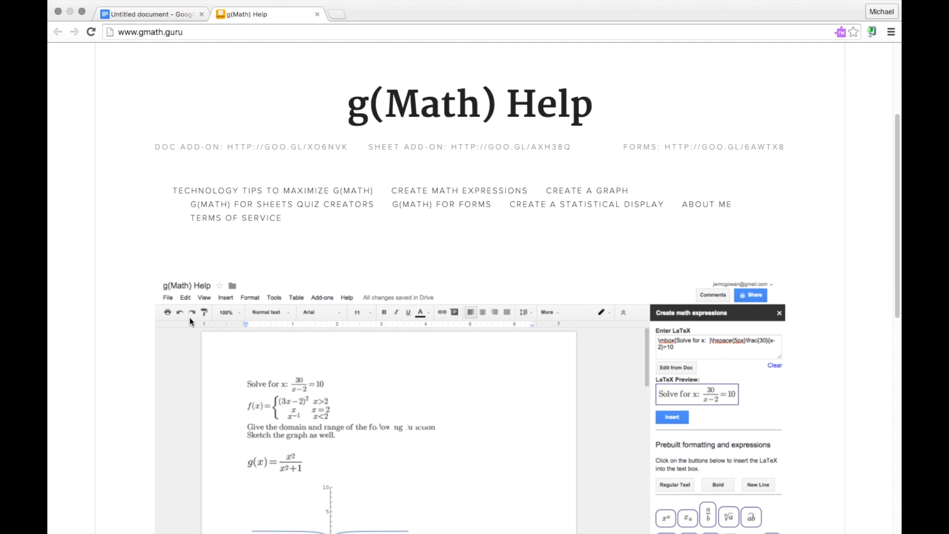
{"action": "scroll", "scroll_direction": "down", "scroll_amount": 3}
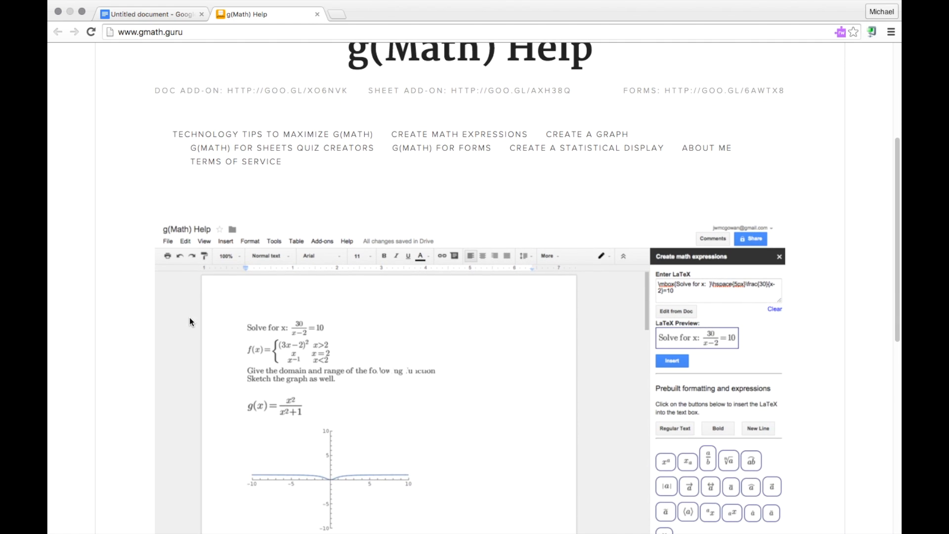